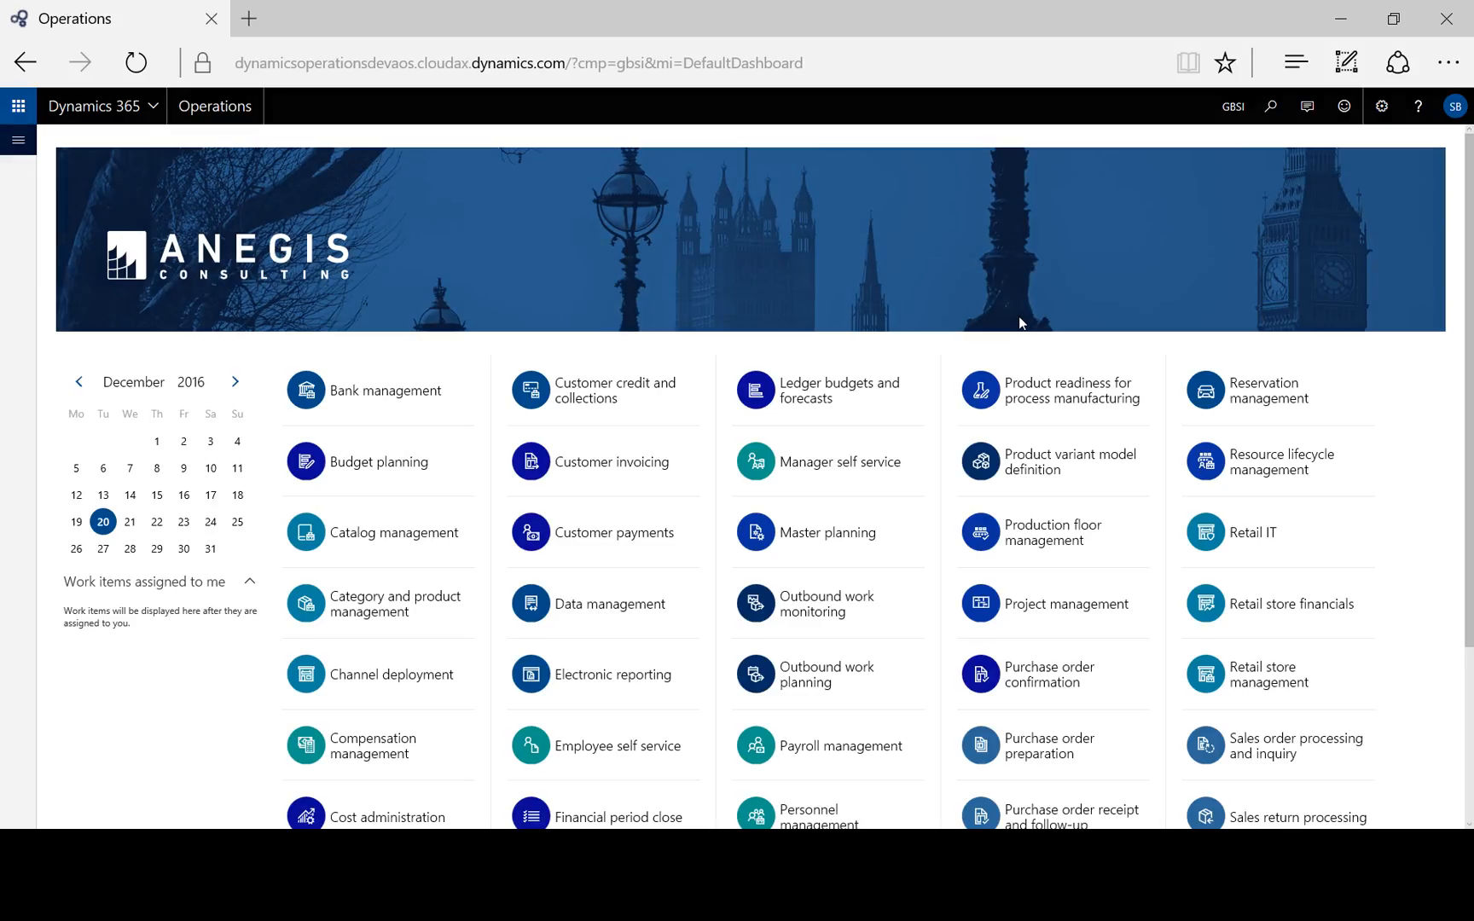
Show the Cost control settings of Project management and accounting parameters.
click(1065, 604)
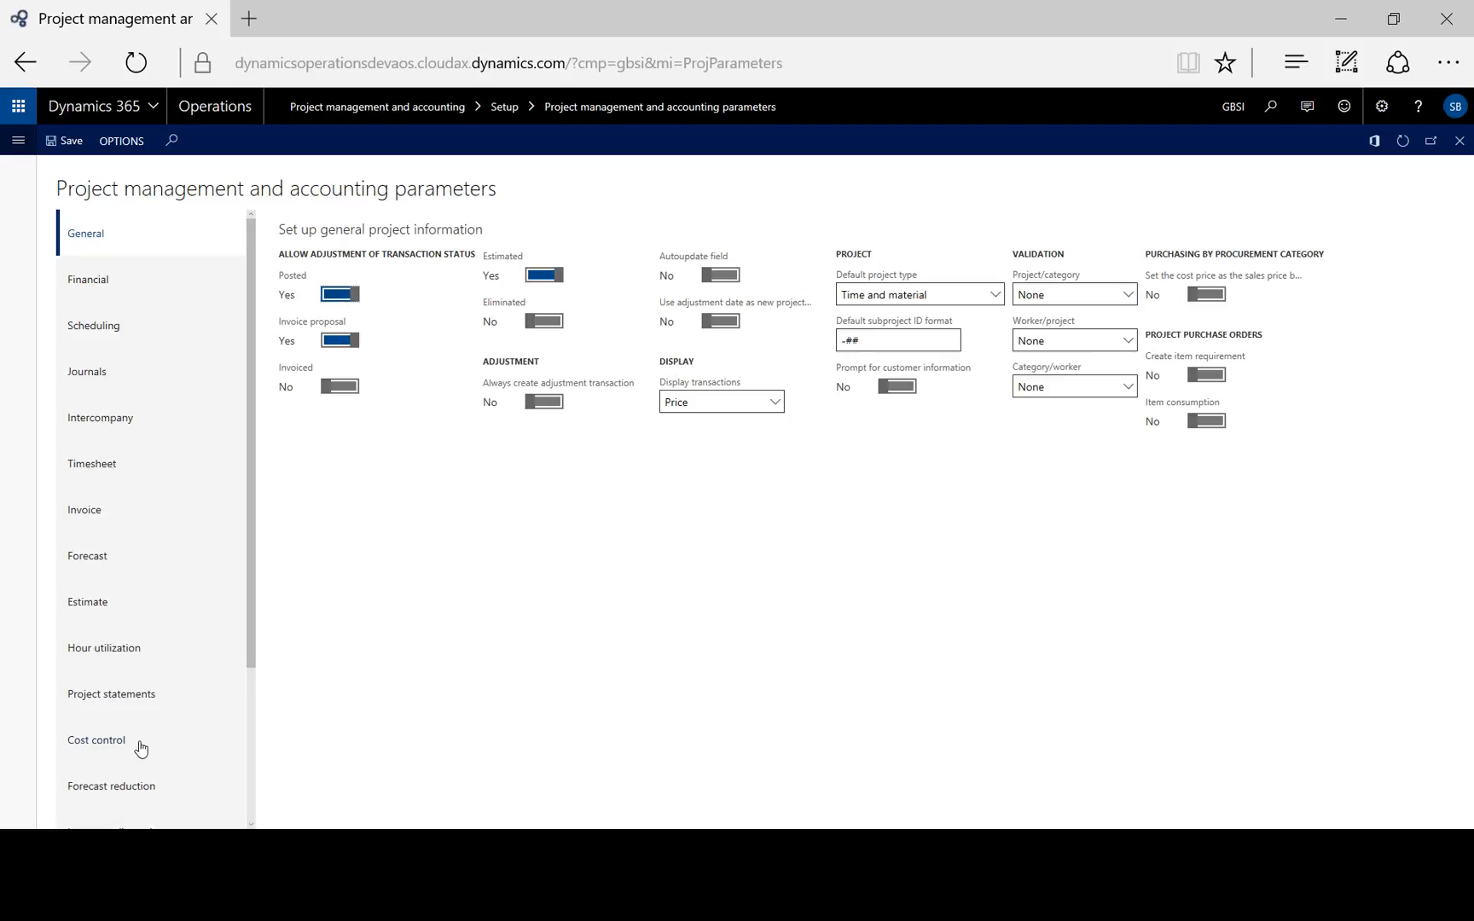
click(96, 741)
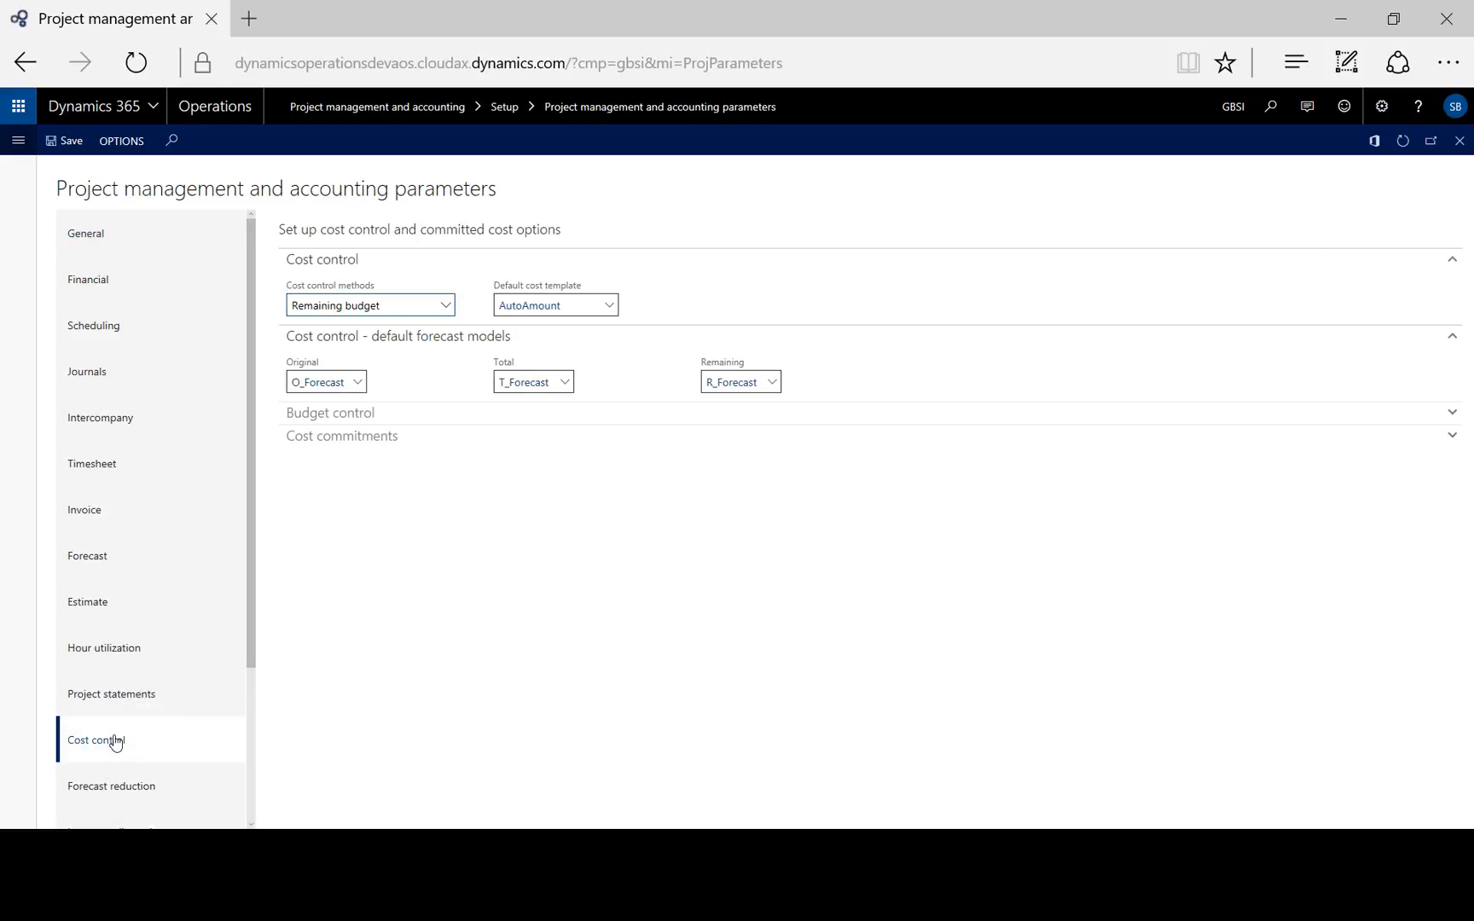
mouse_move(578, 815)
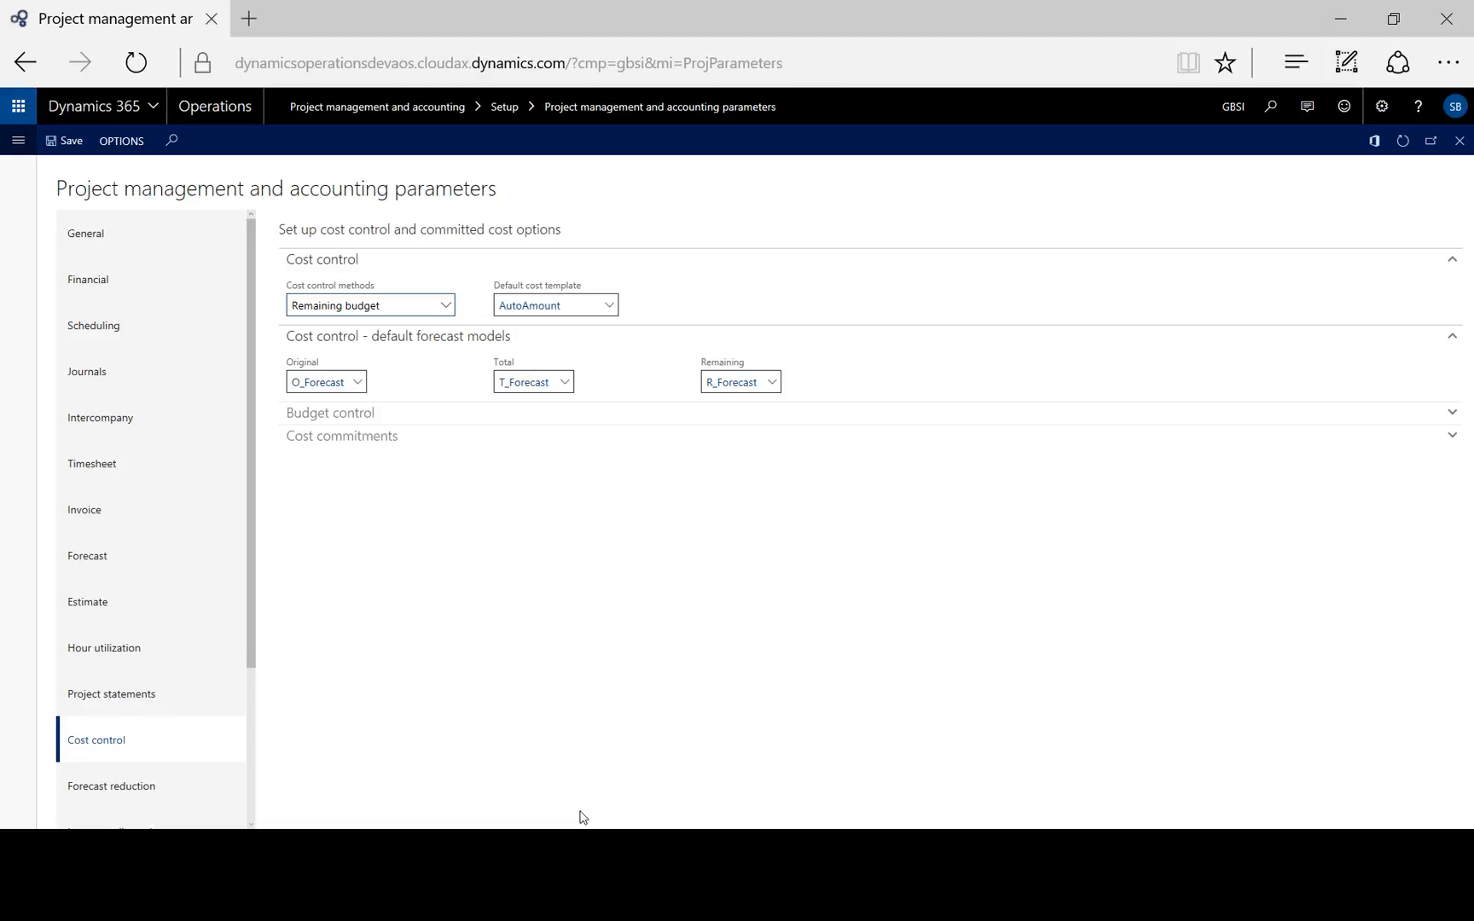
mouse_move(660, 686)
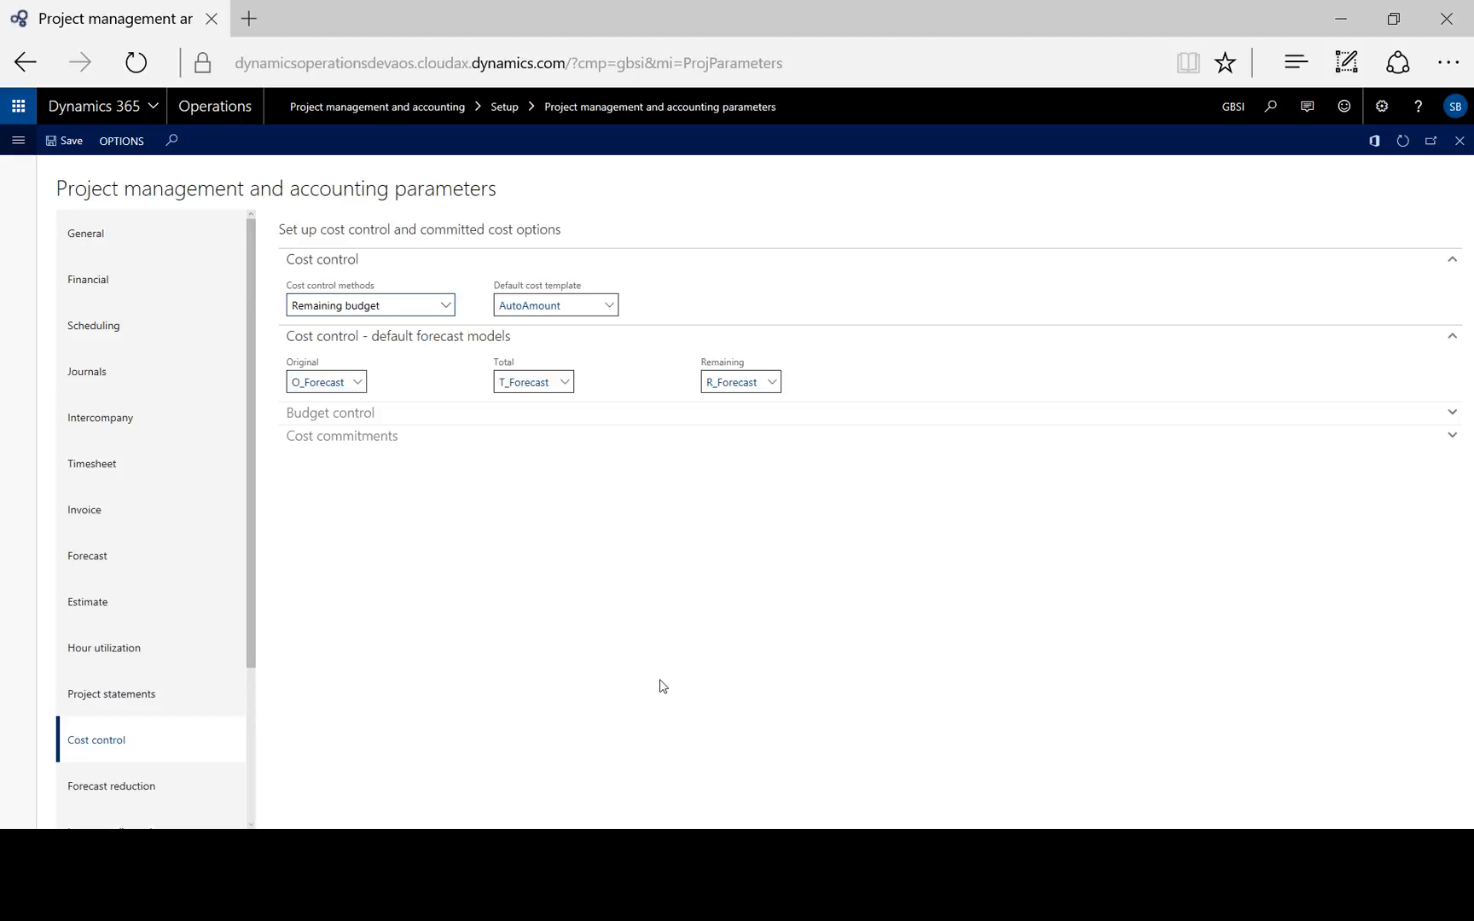
click(550, 305)
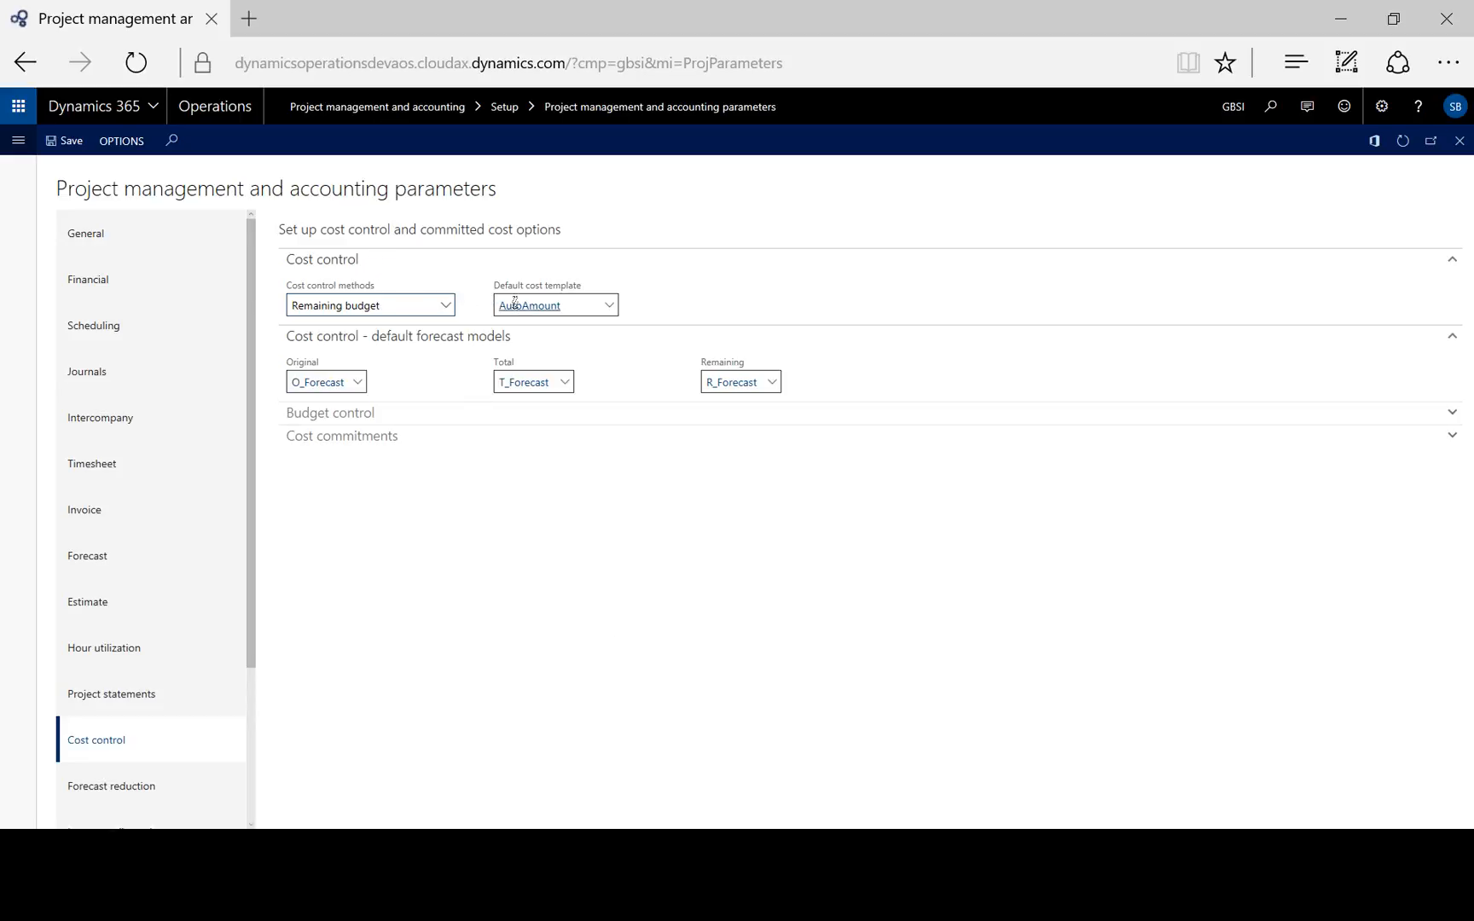
mouse_move(445, 305)
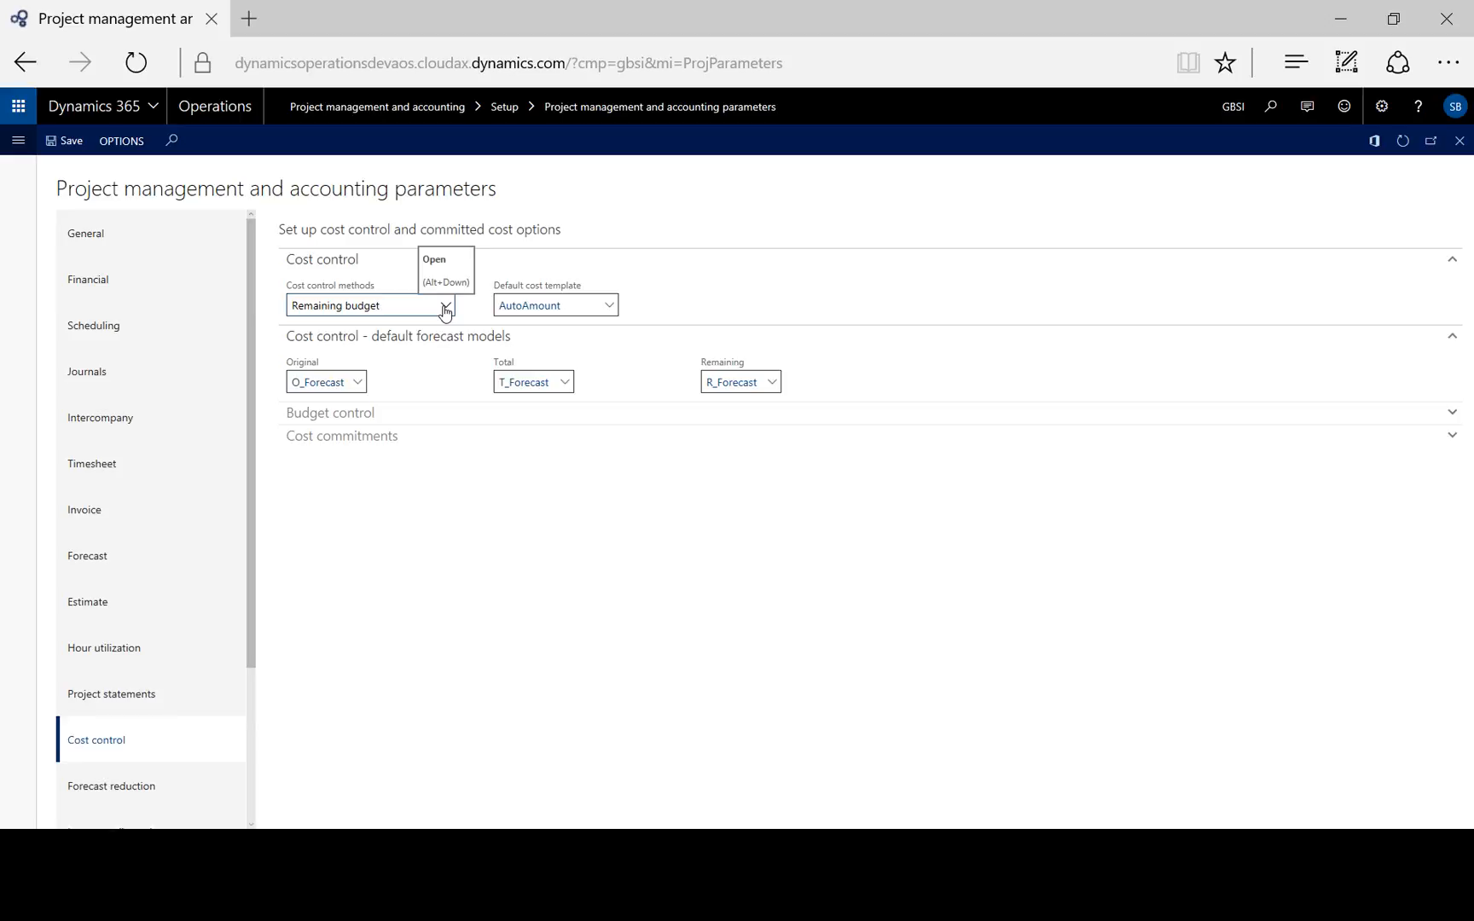
click(445, 305)
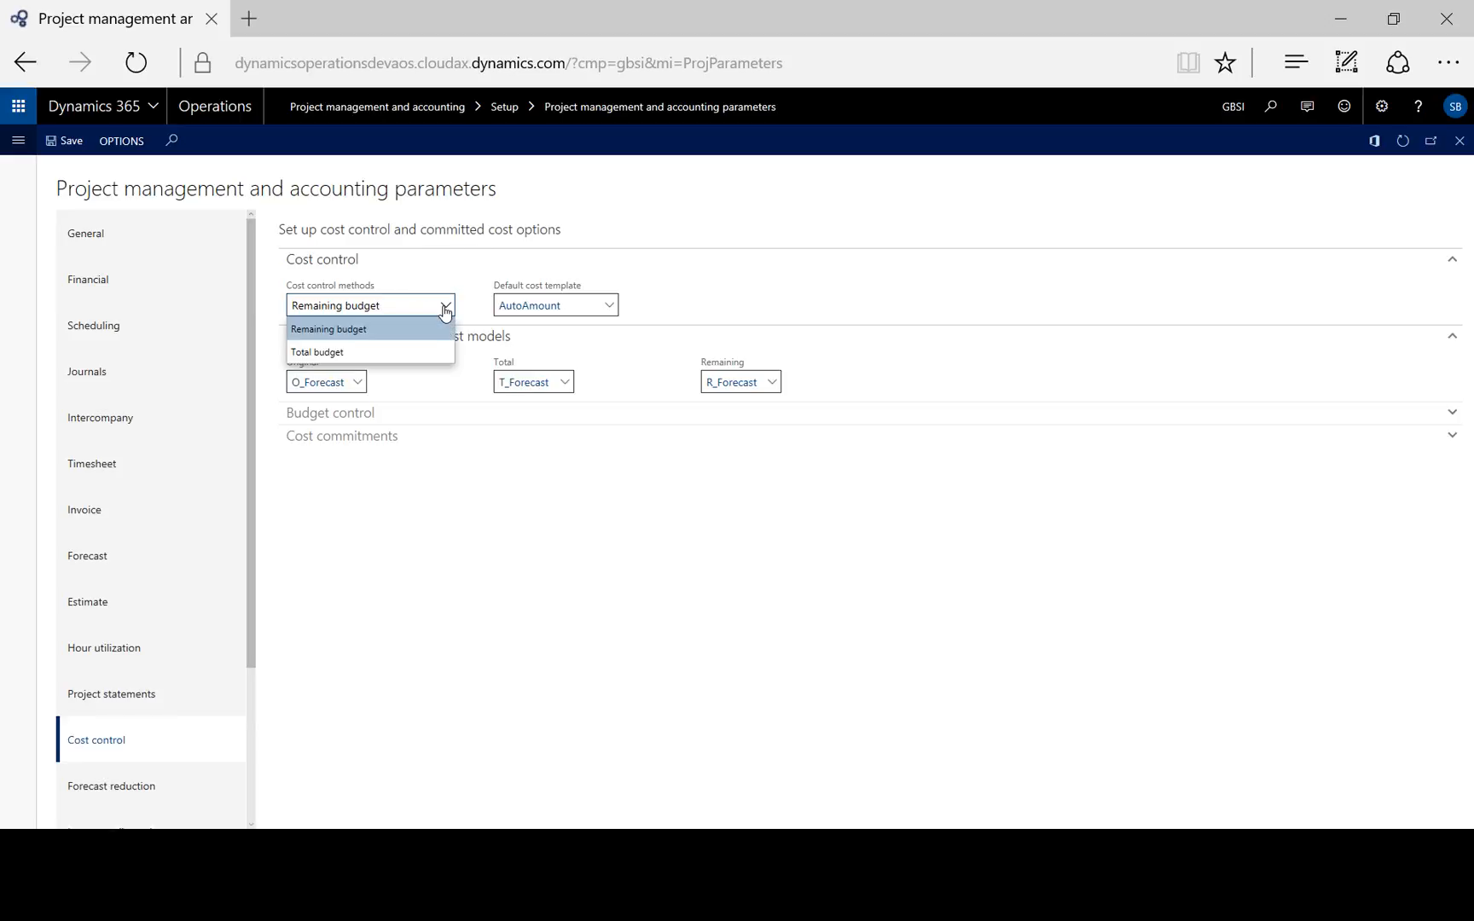
click(329, 329)
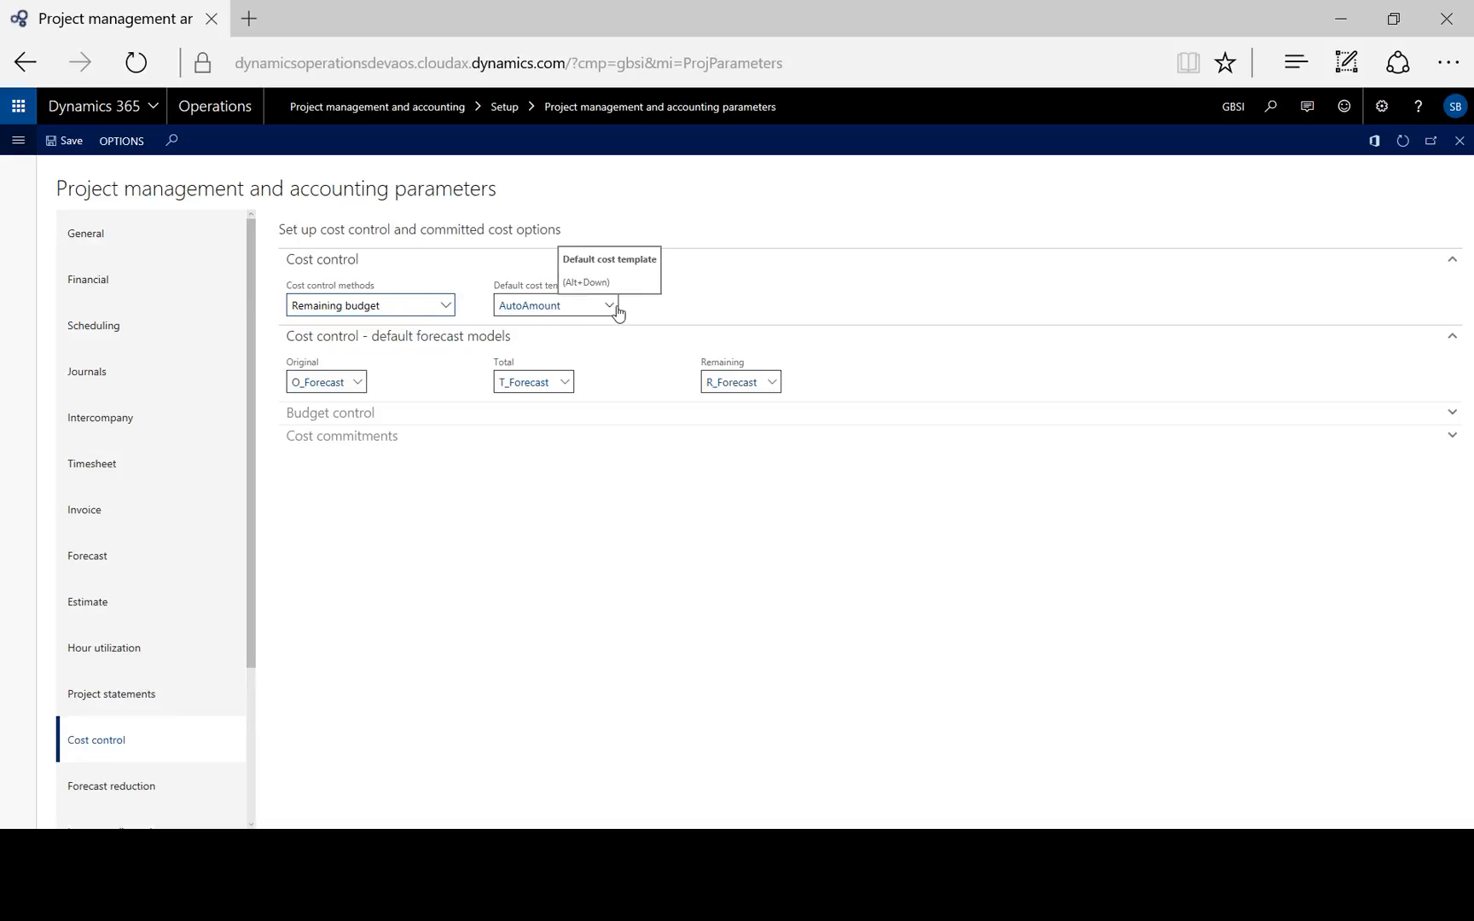
click(609, 306)
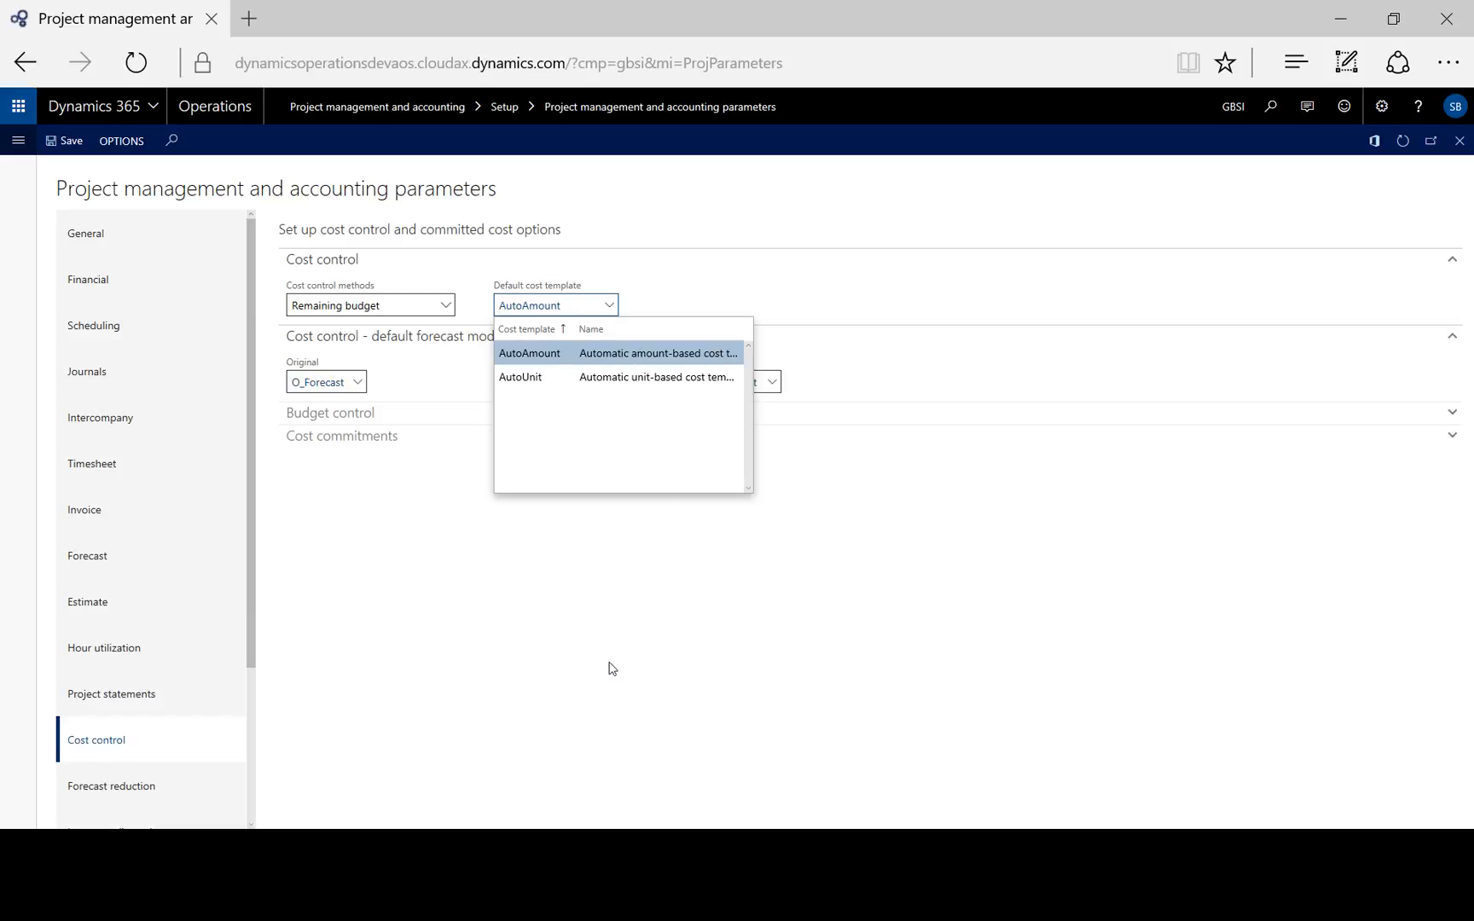
click(529, 353)
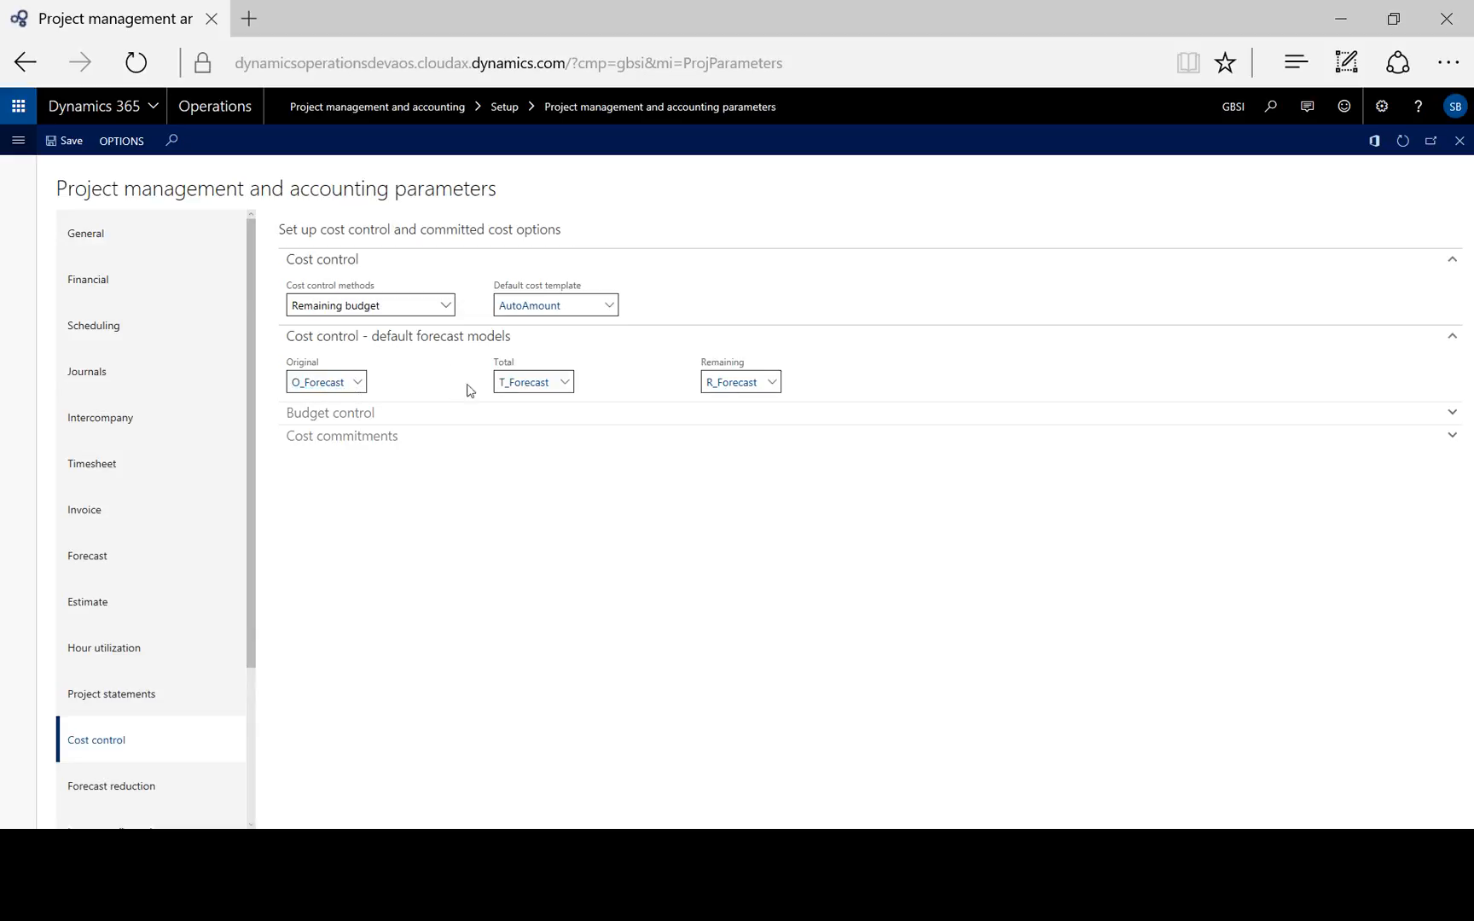
mouse_move(773, 393)
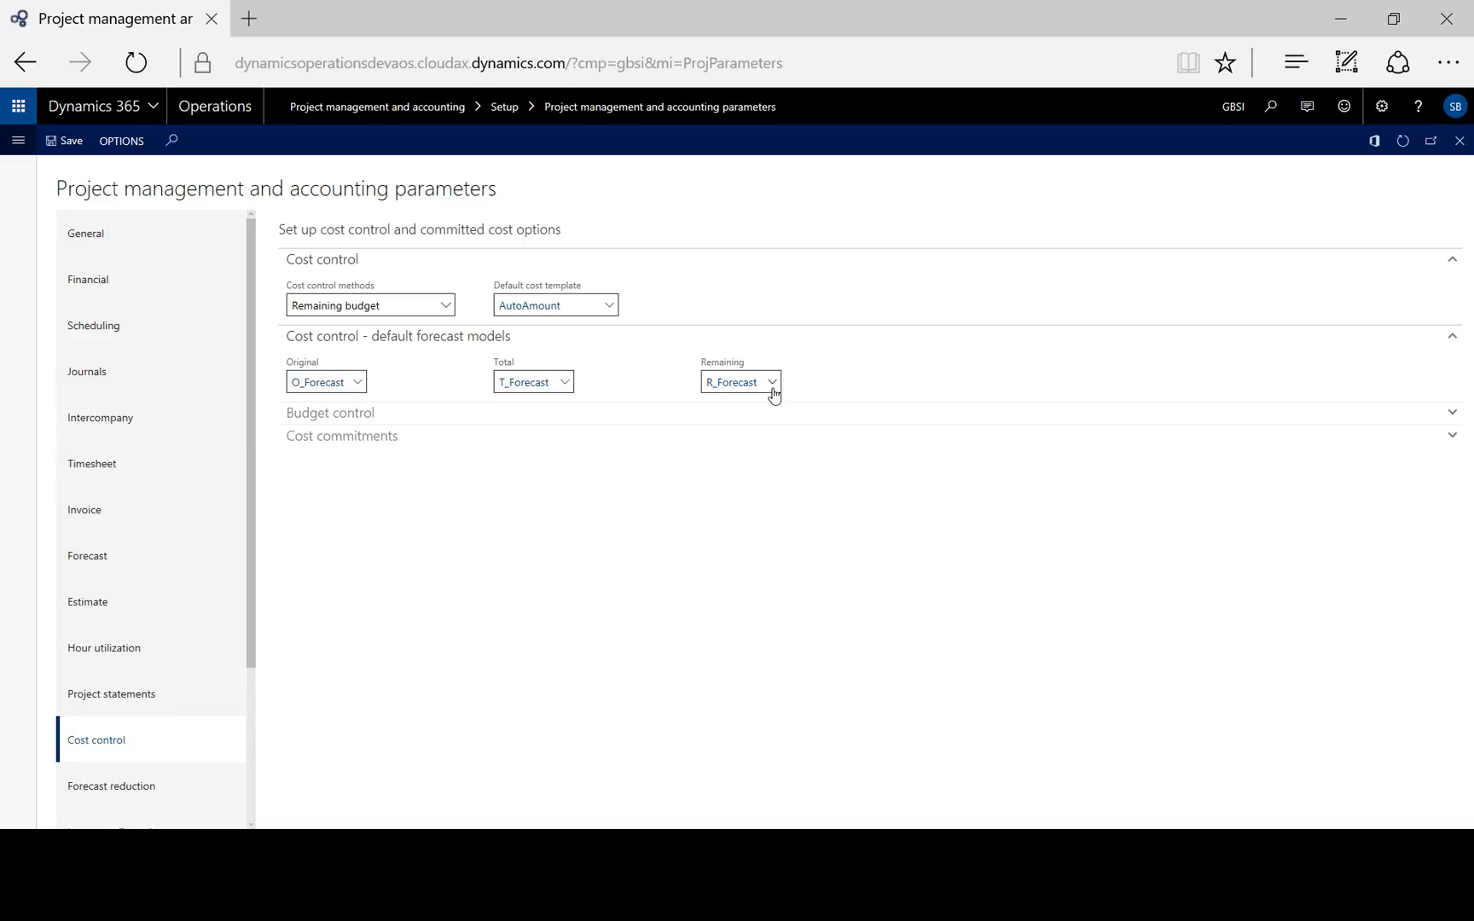
click(771, 382)
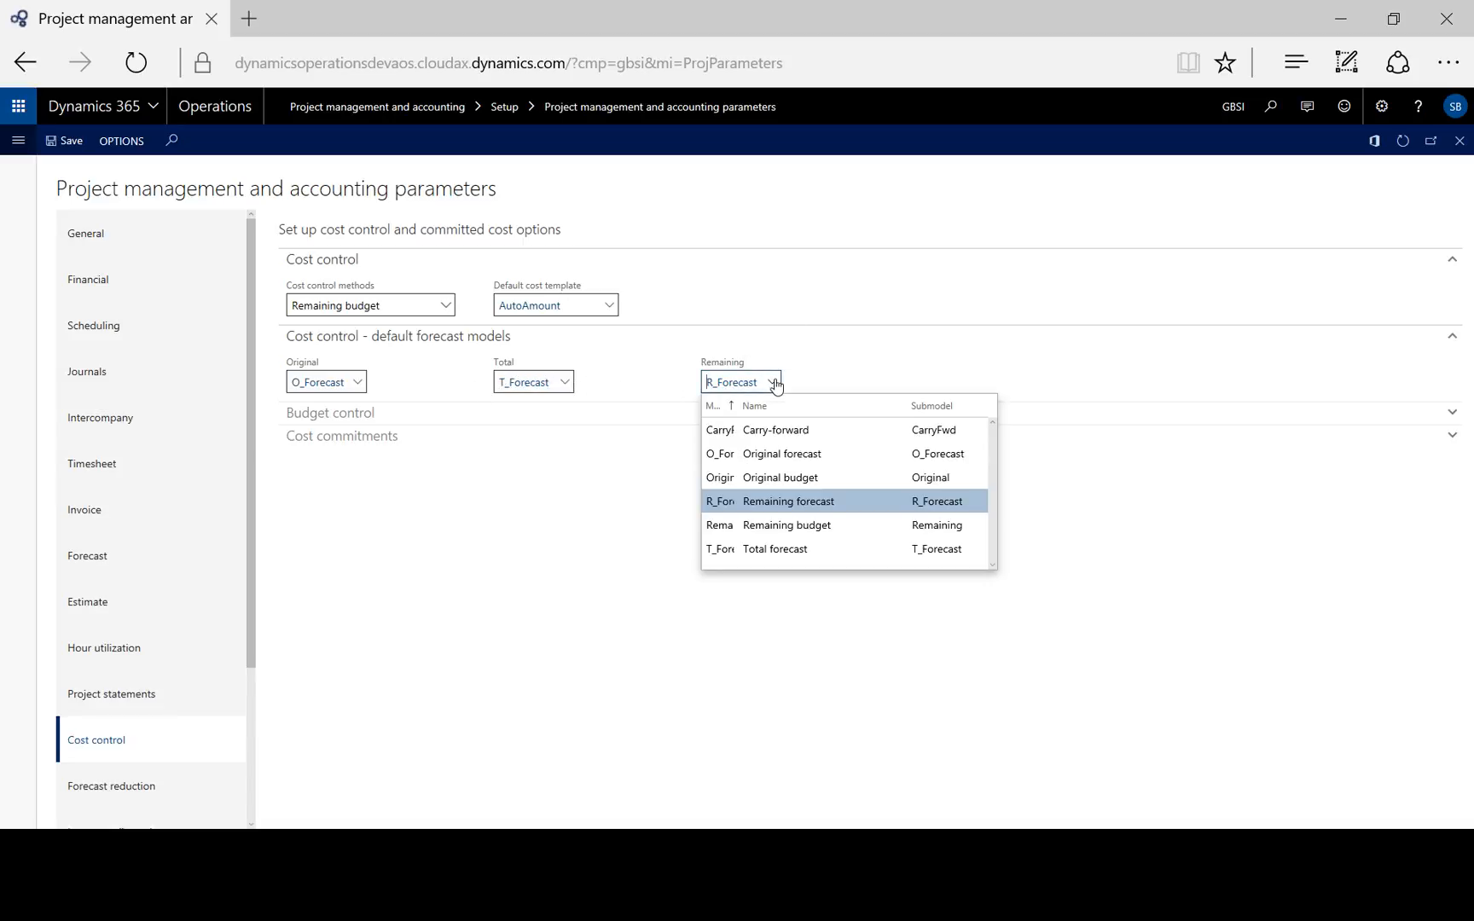
click(788, 501)
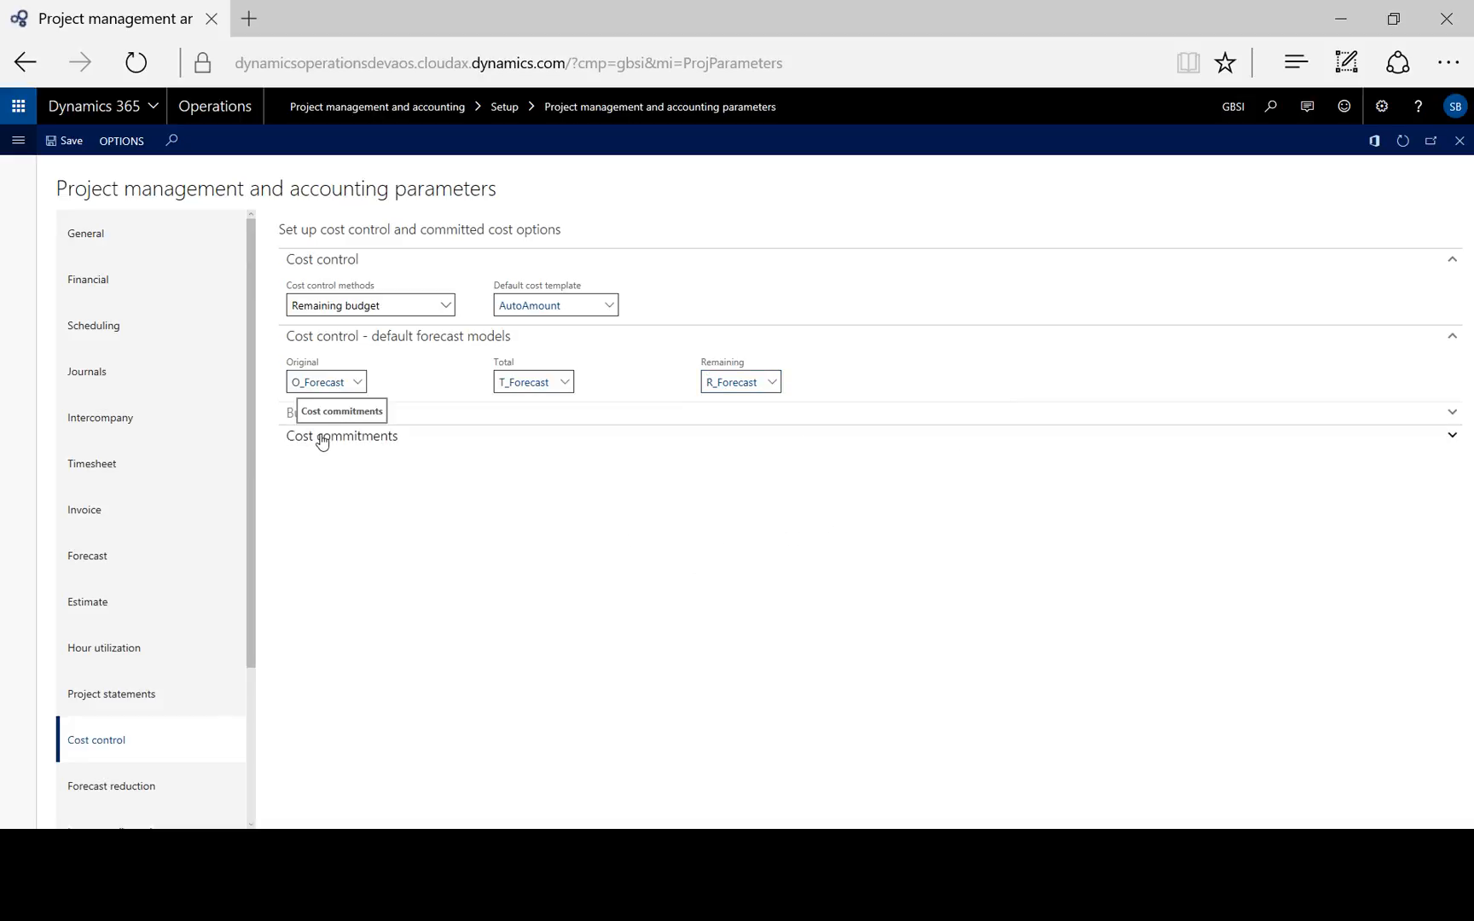
Expand Cost commitments and record commitments from hour journals.
click(341, 435)
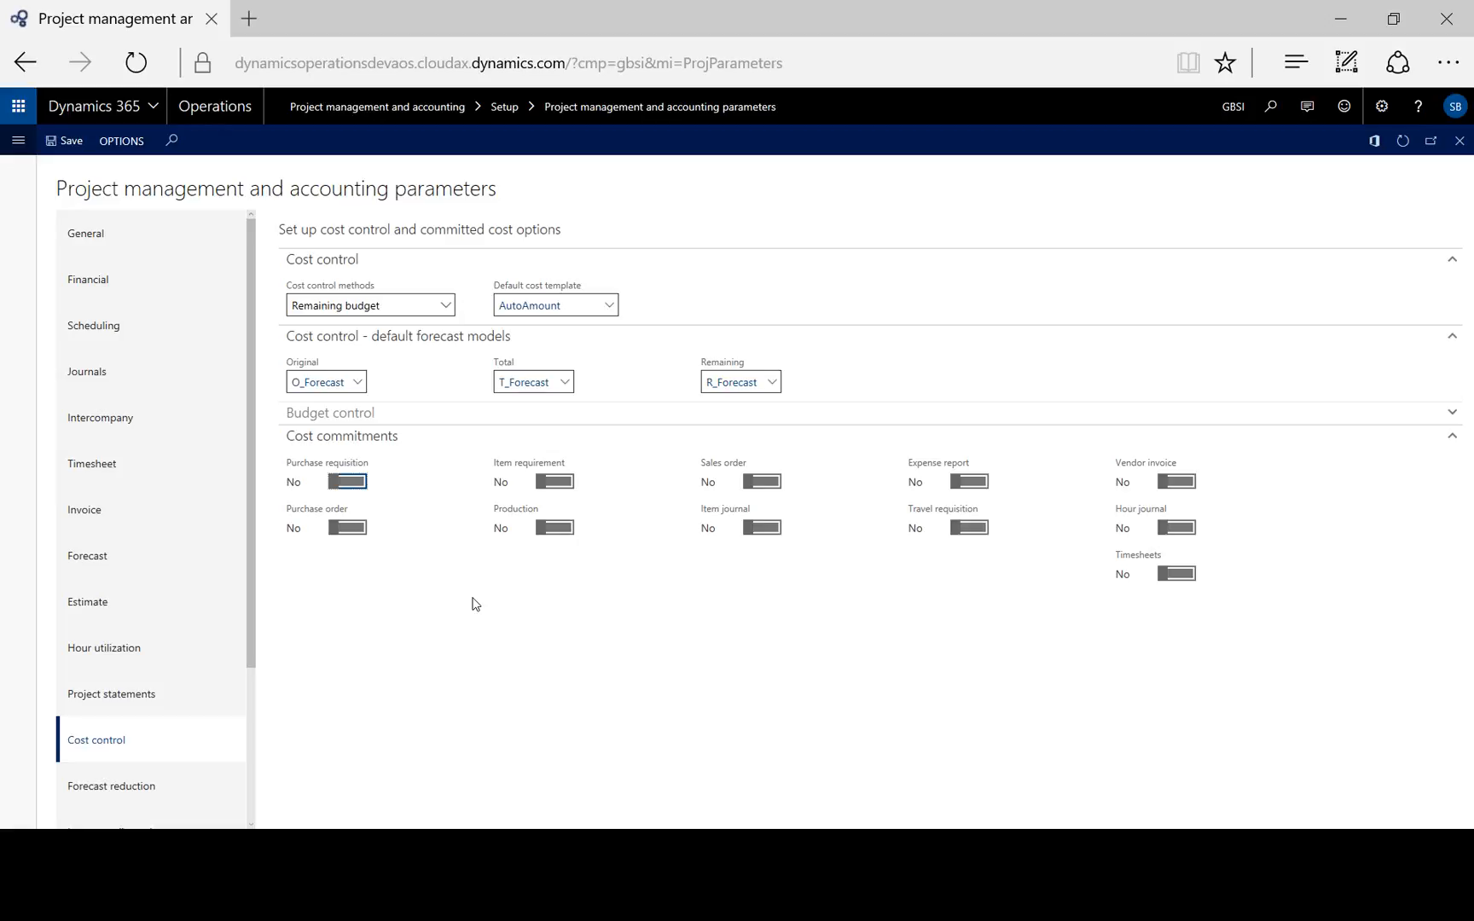
mouse_move(655, 592)
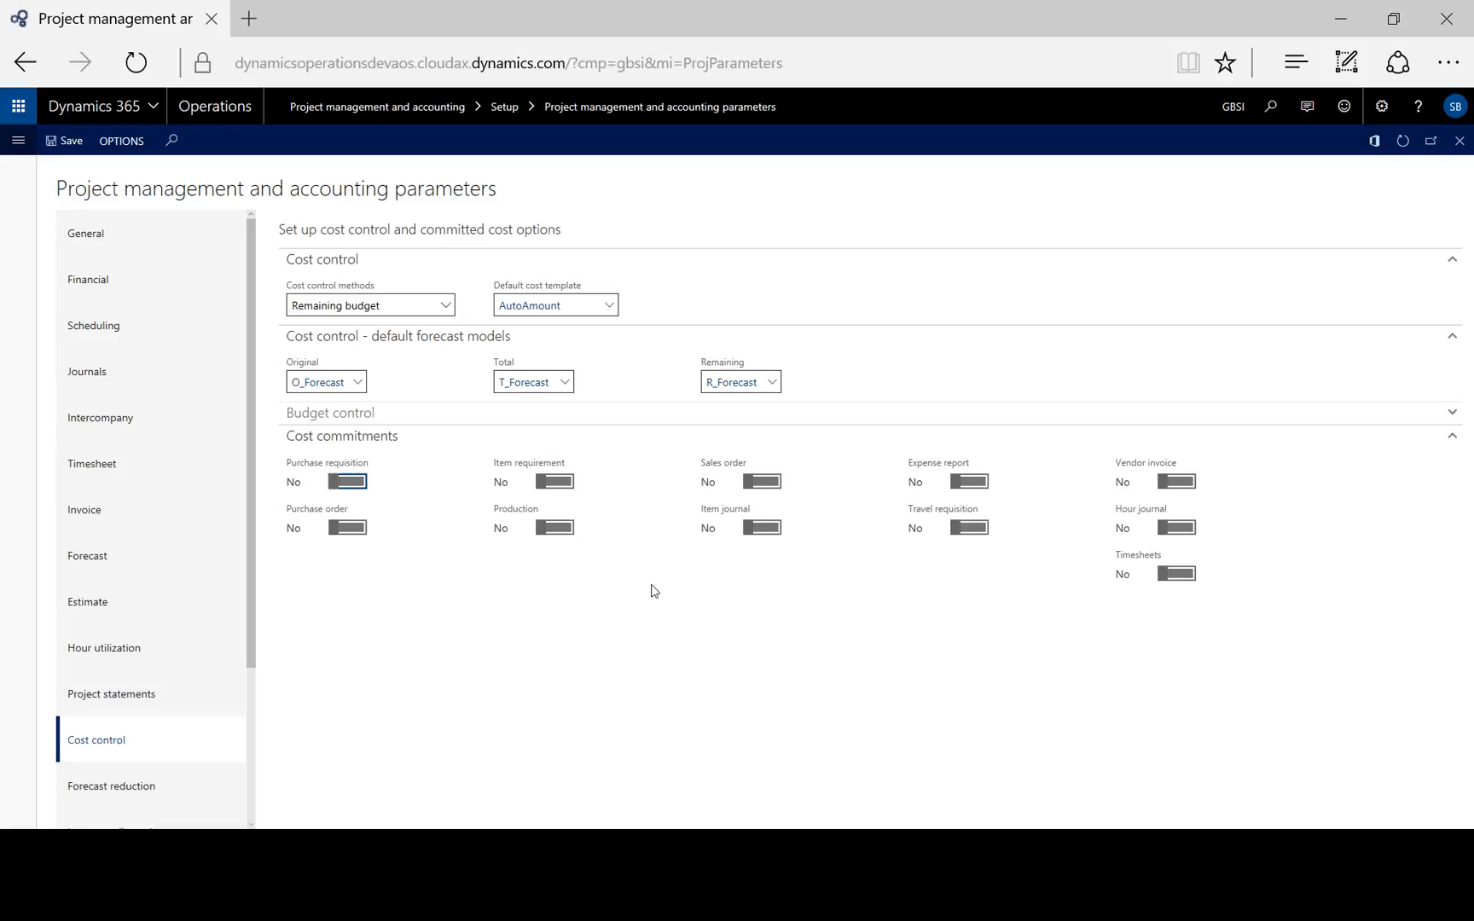
mouse_move(824, 619)
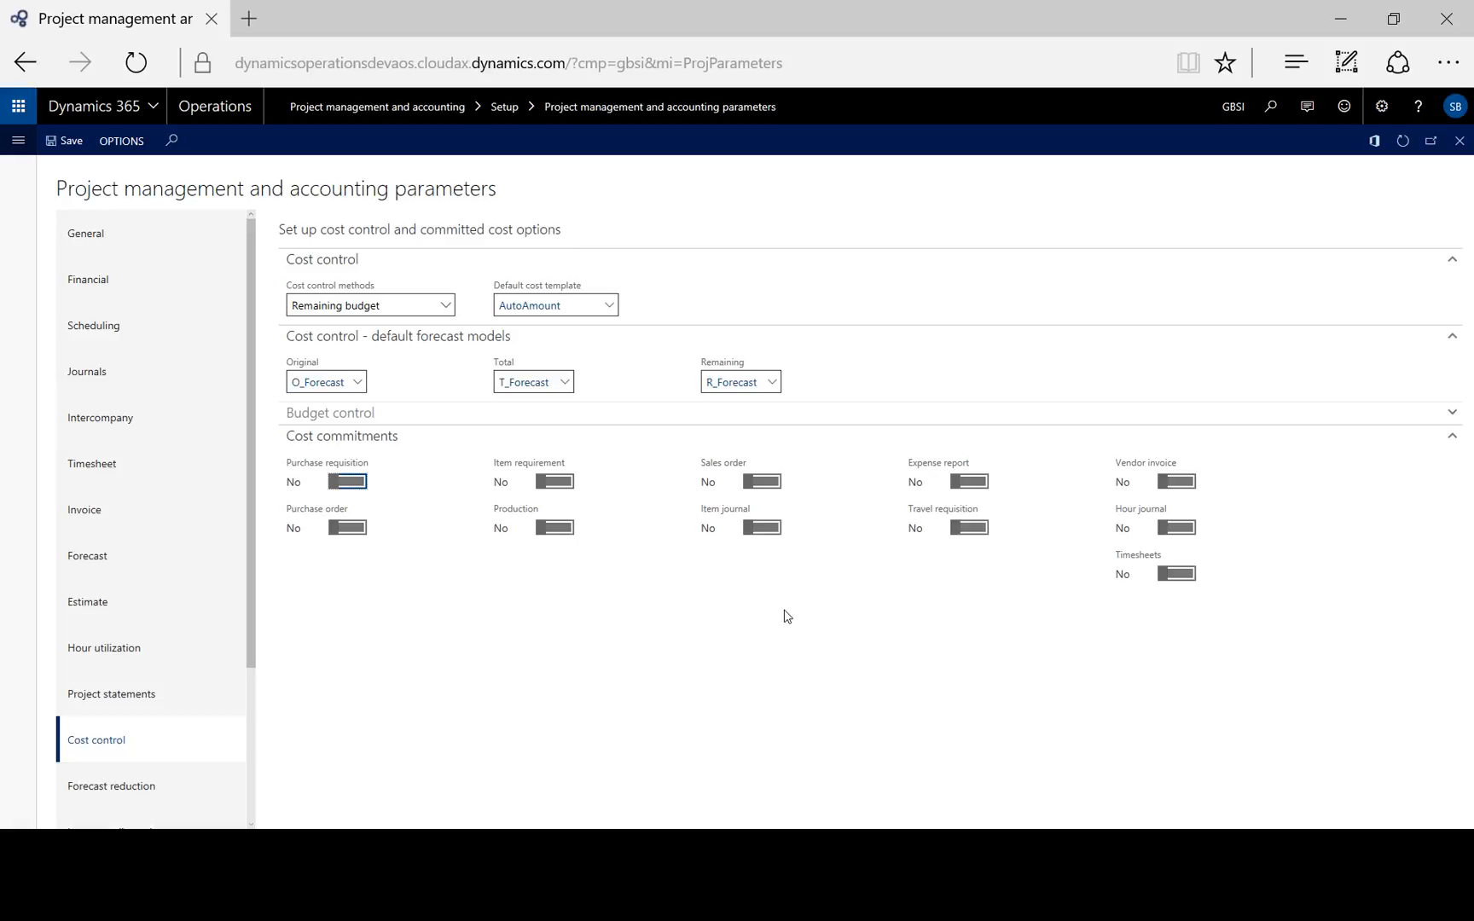
mouse_move(357, 491)
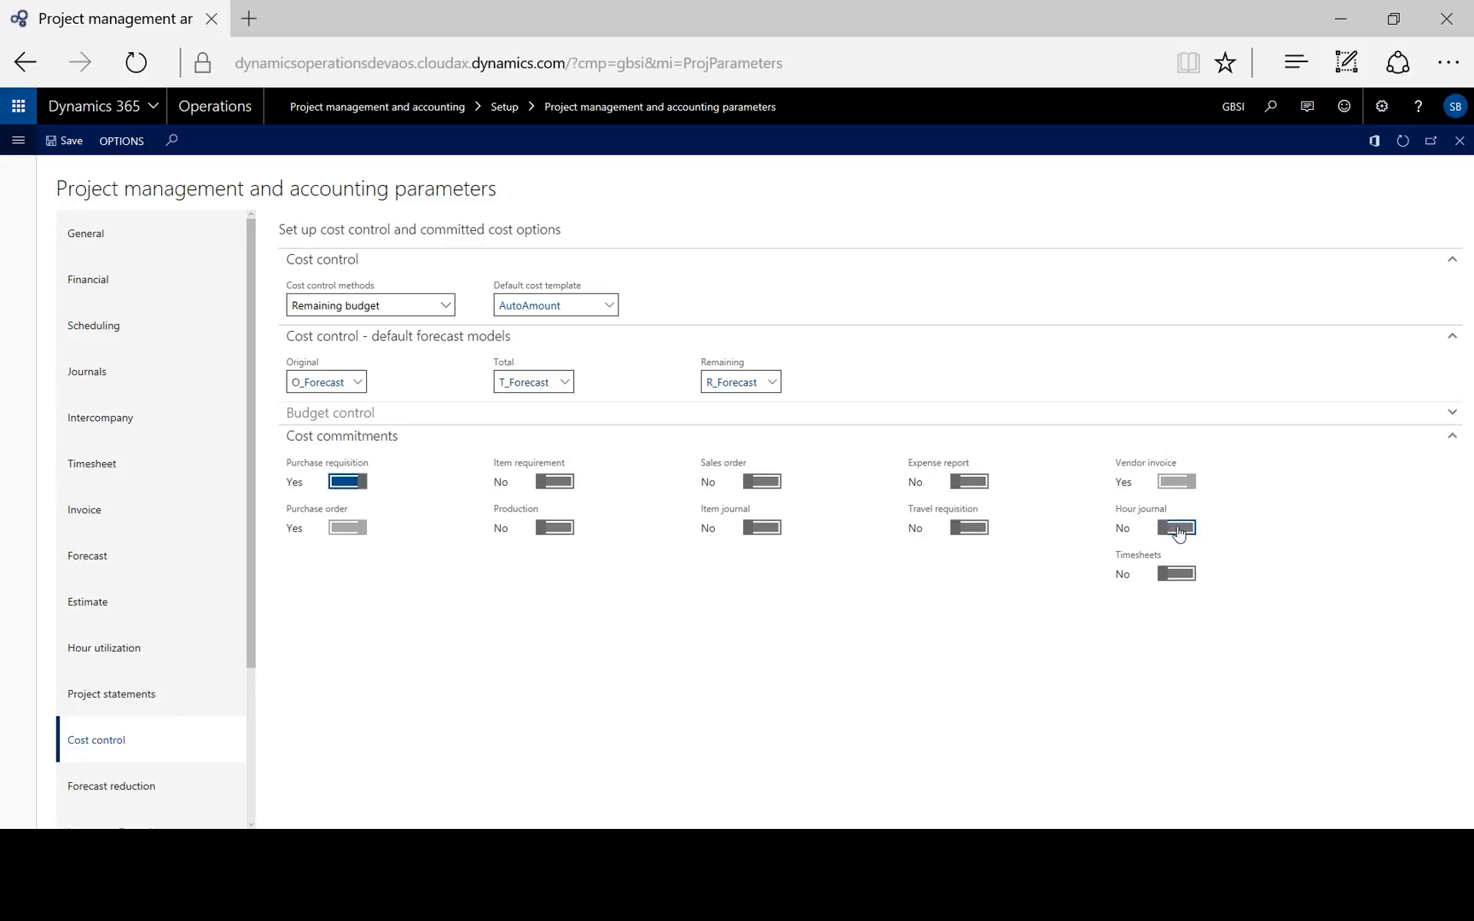
click(1175, 527)
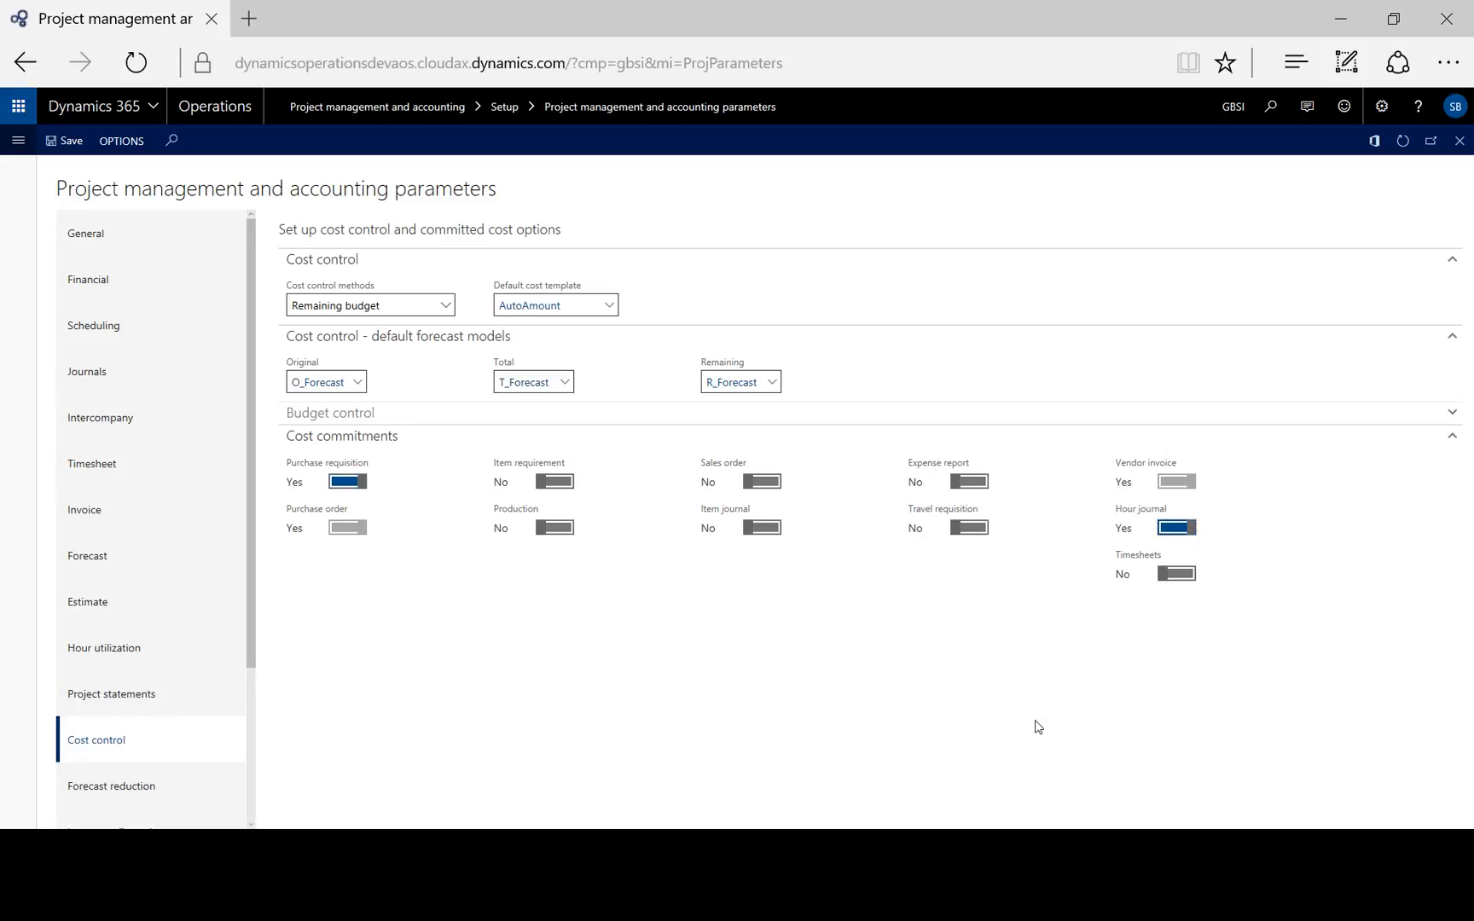
mouse_move(959, 749)
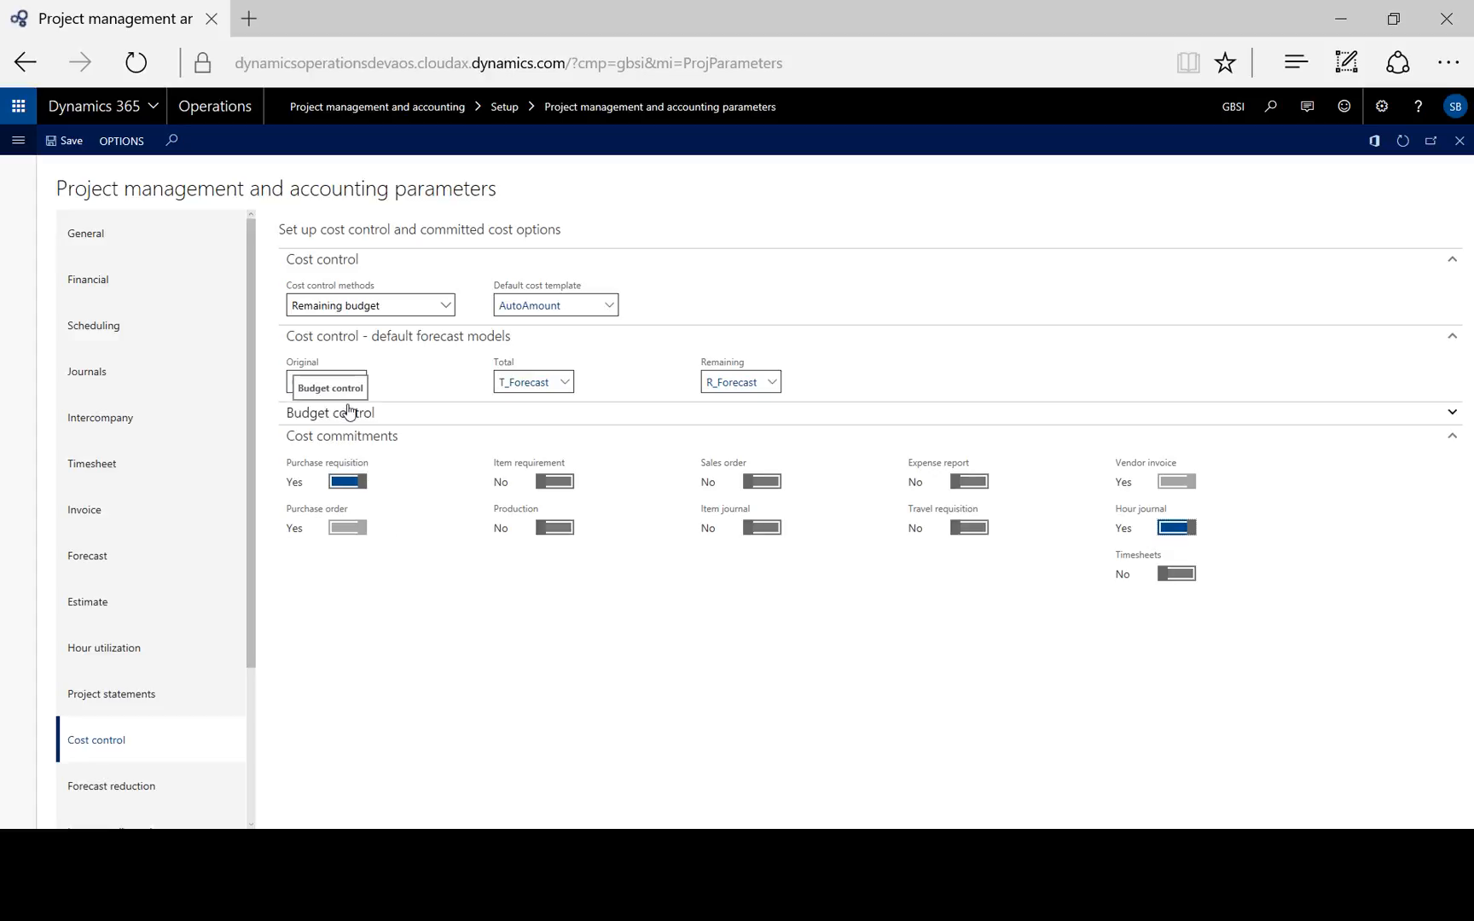
Enable Check budget on document line save, keeping Total budget interval and Allow overruns default.
click(330, 412)
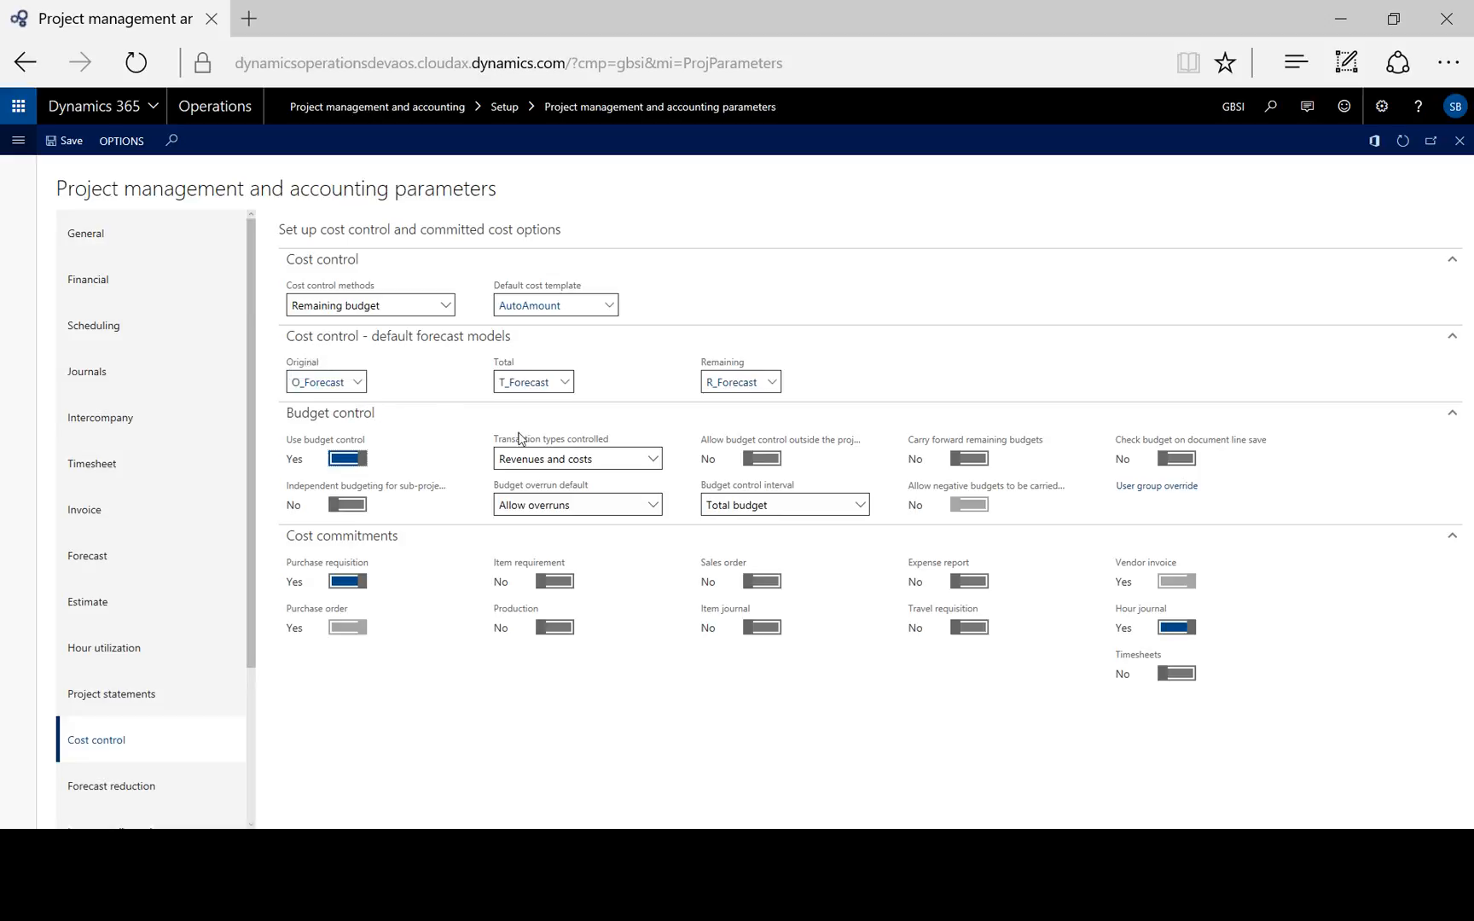
mouse_move(1101, 458)
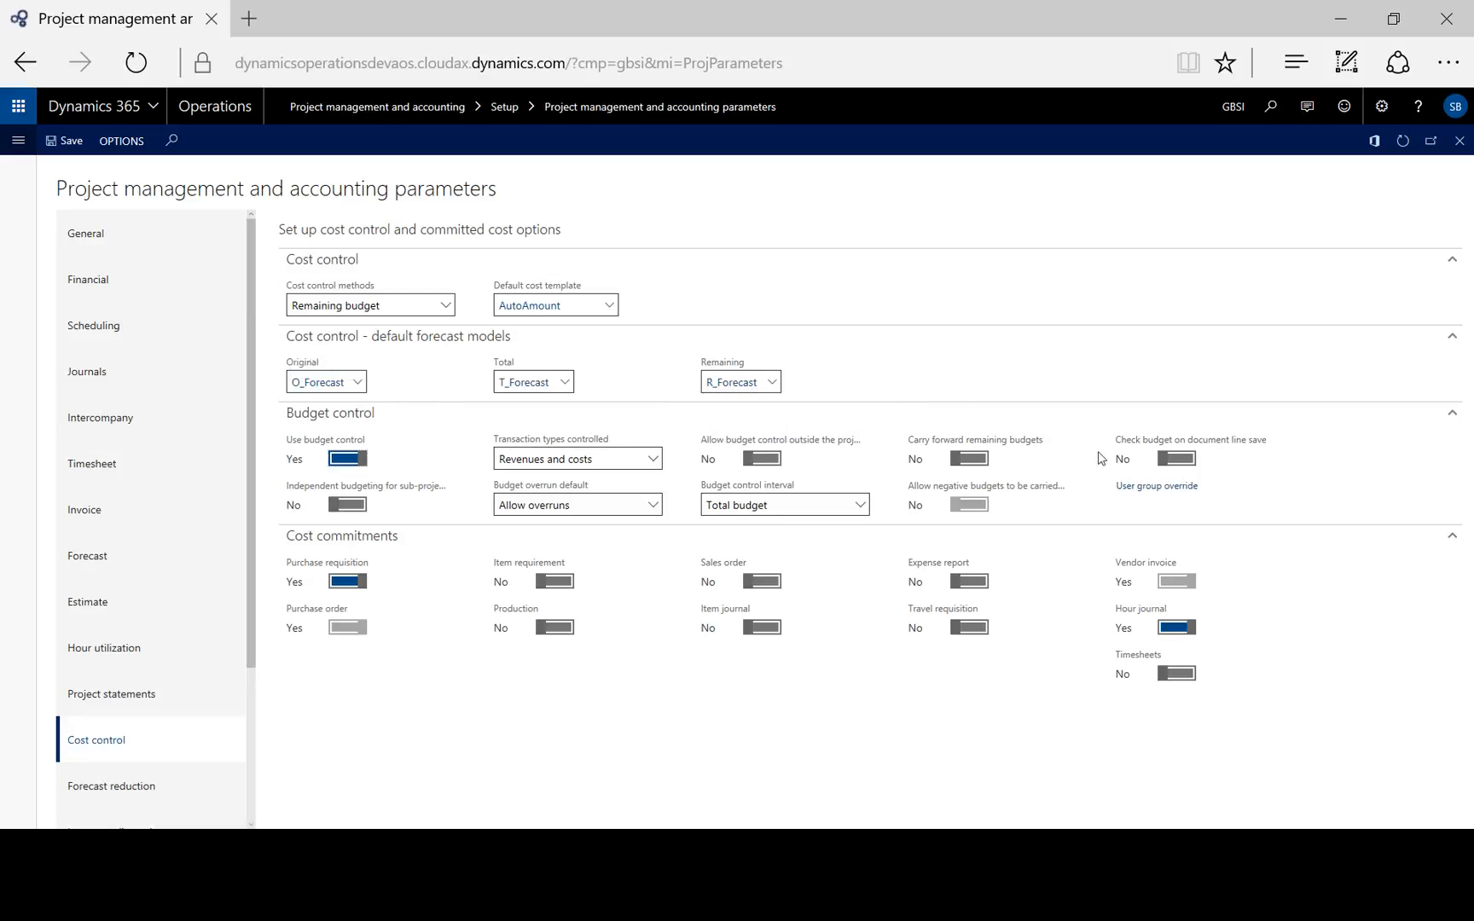
click(1174, 459)
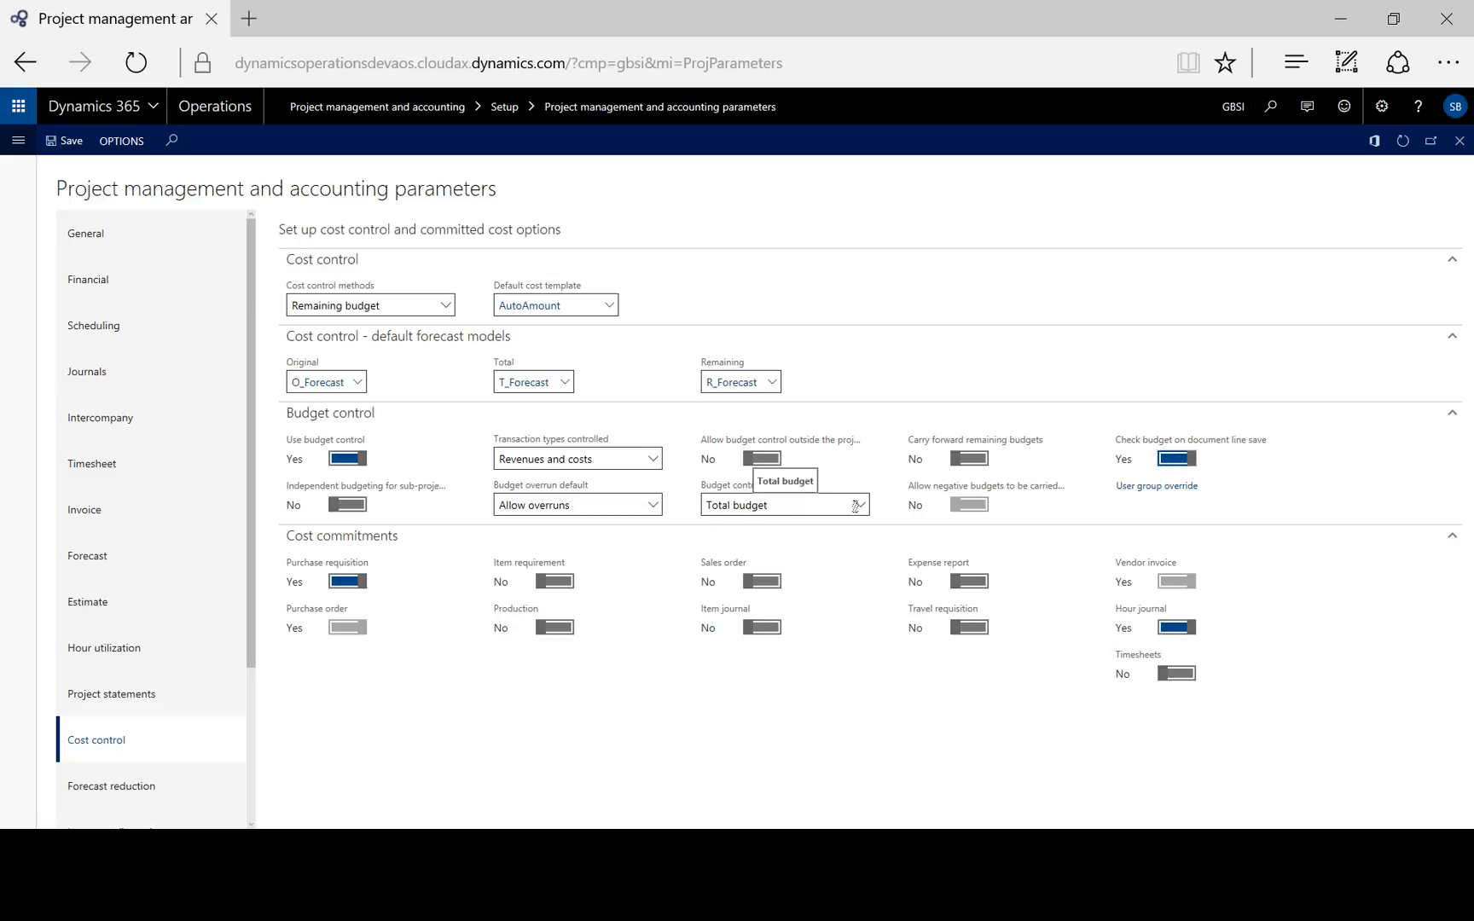
click(858, 505)
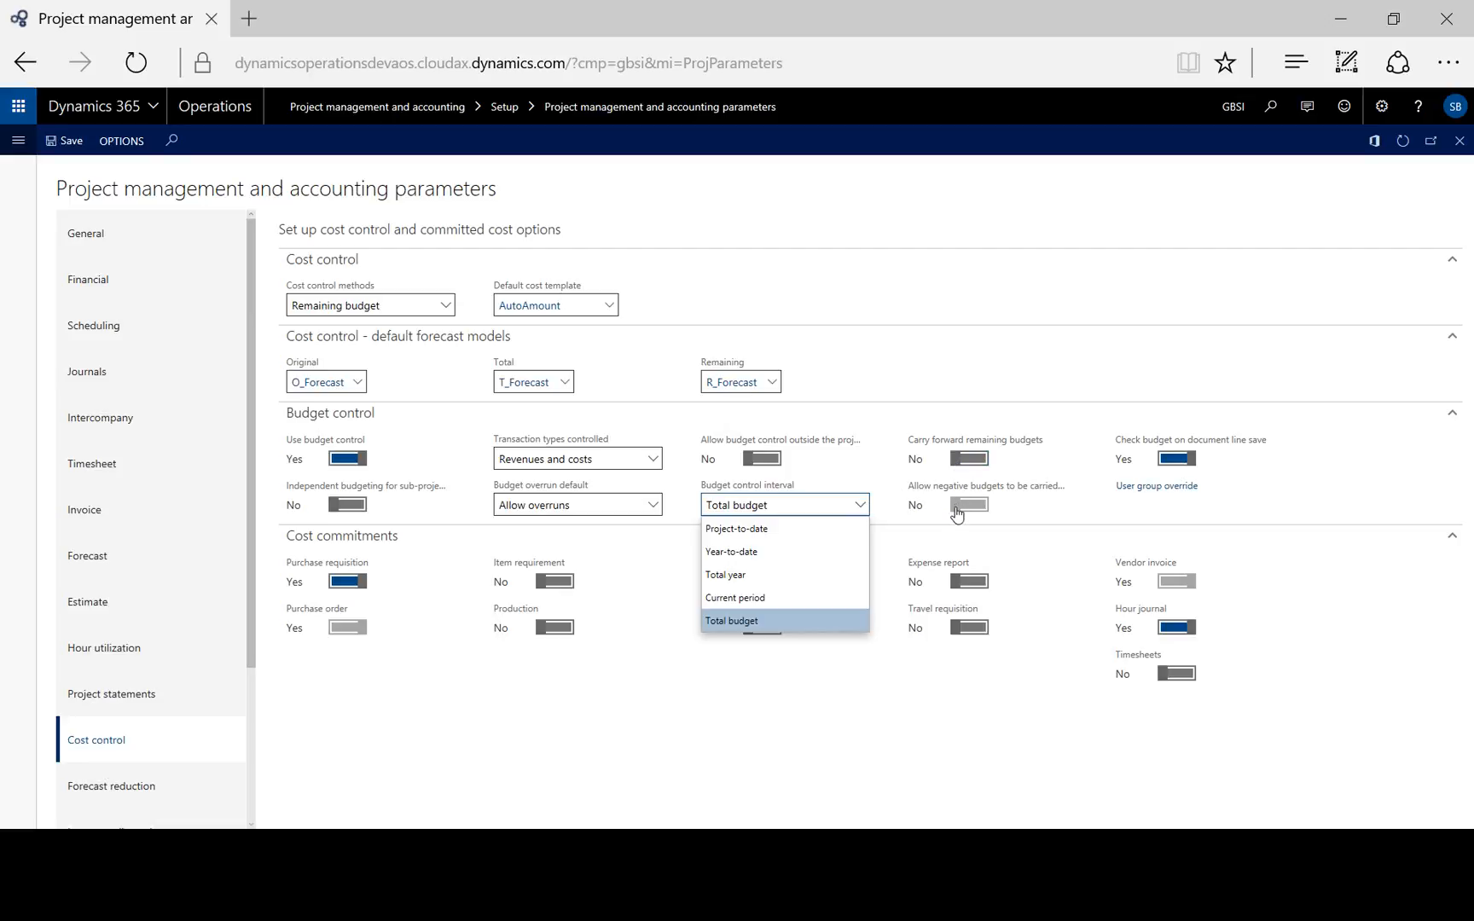
click(731, 621)
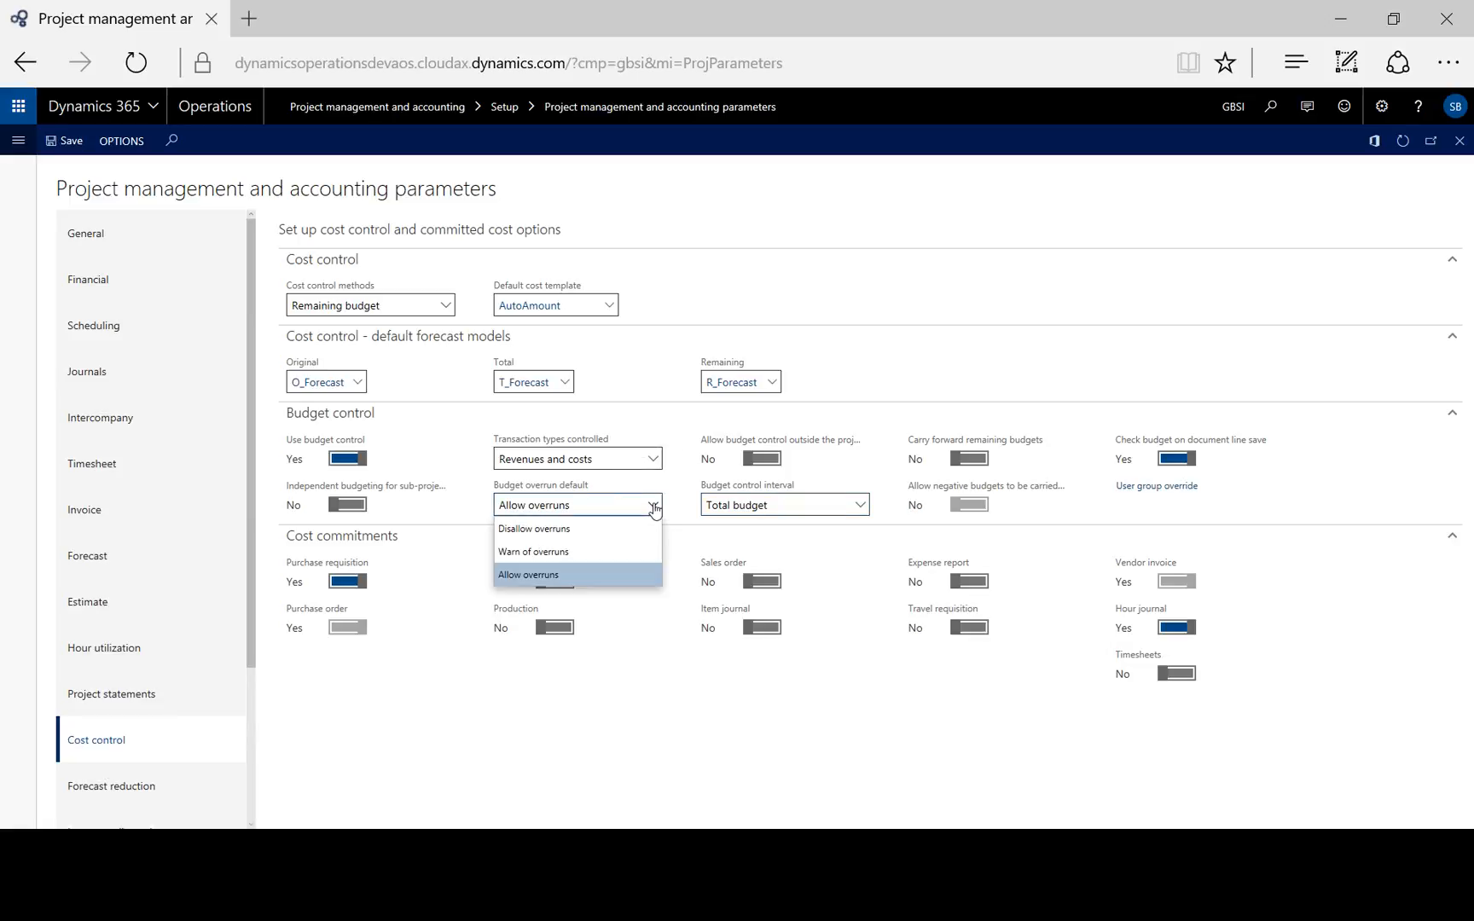
click(529, 575)
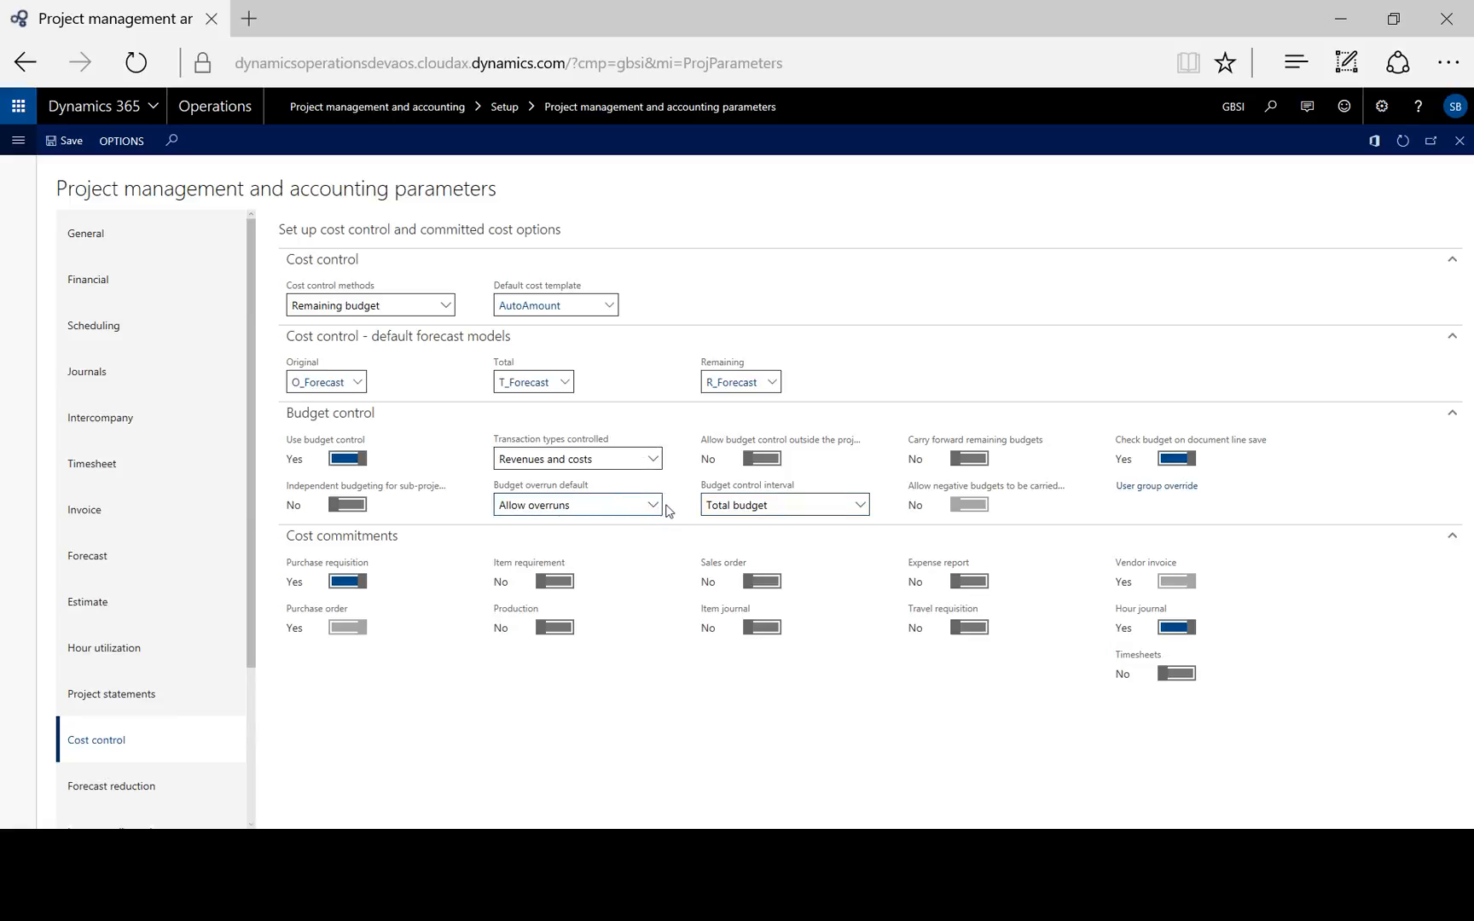
mouse_move(1191, 553)
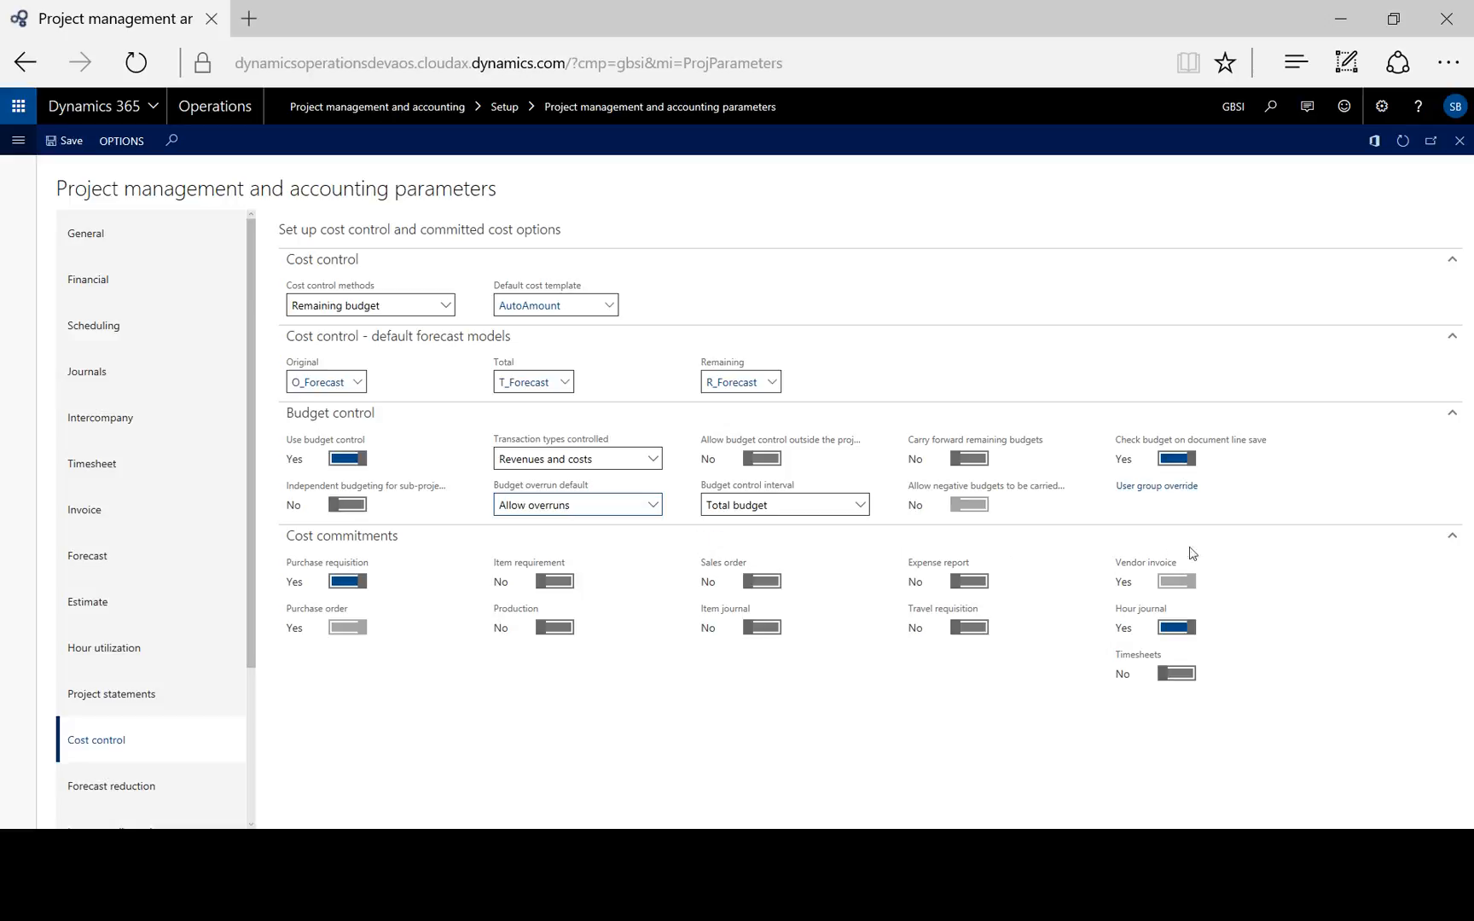
mouse_move(1226, 539)
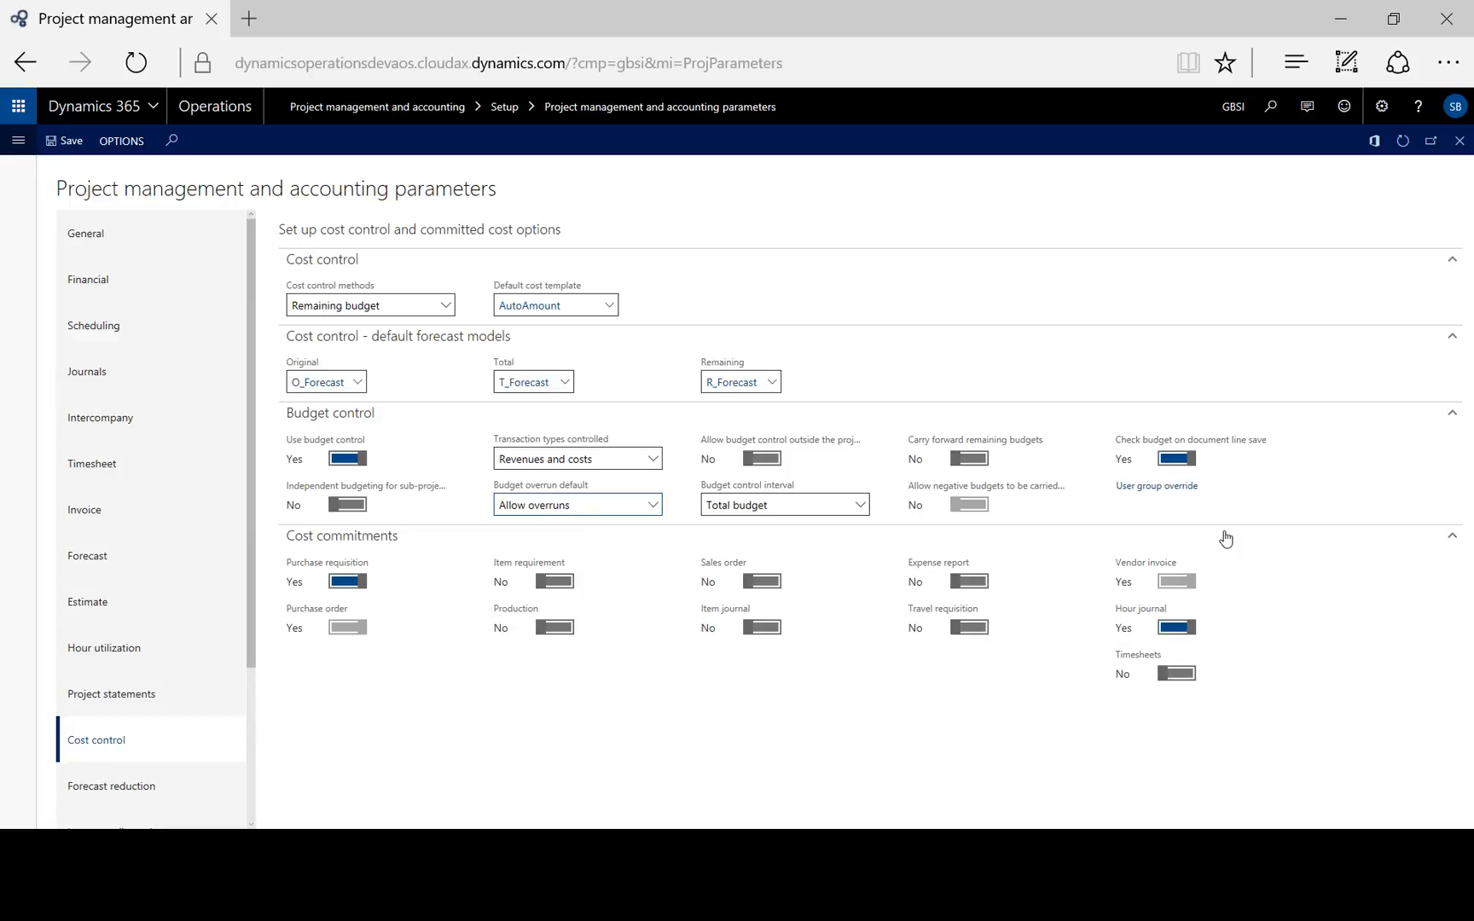
mouse_move(1176, 513)
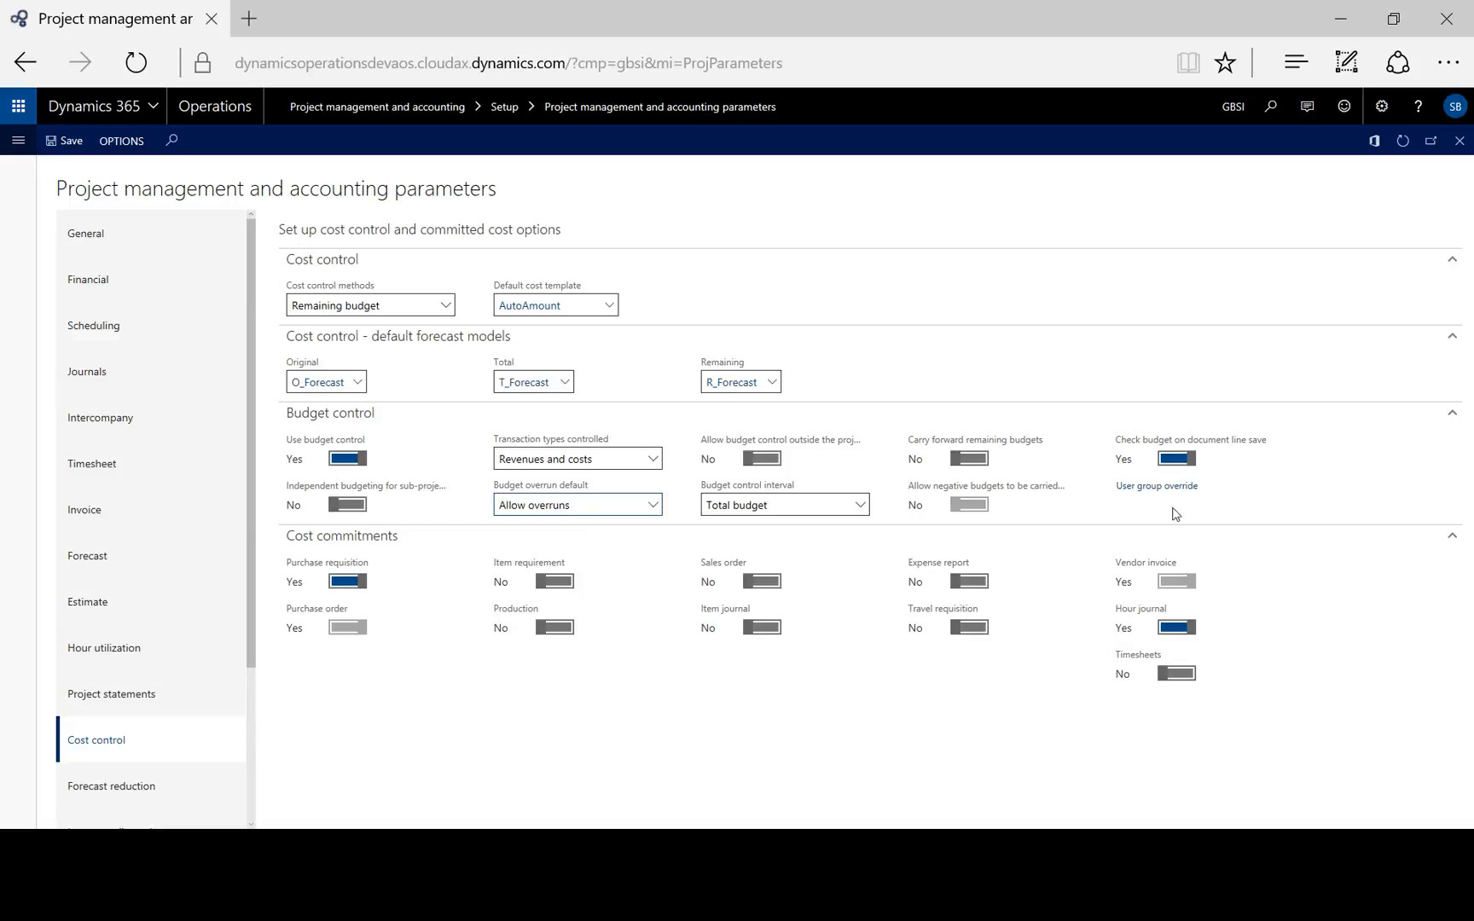
Add a new entry in project budget settings for user groups.
click(1155, 487)
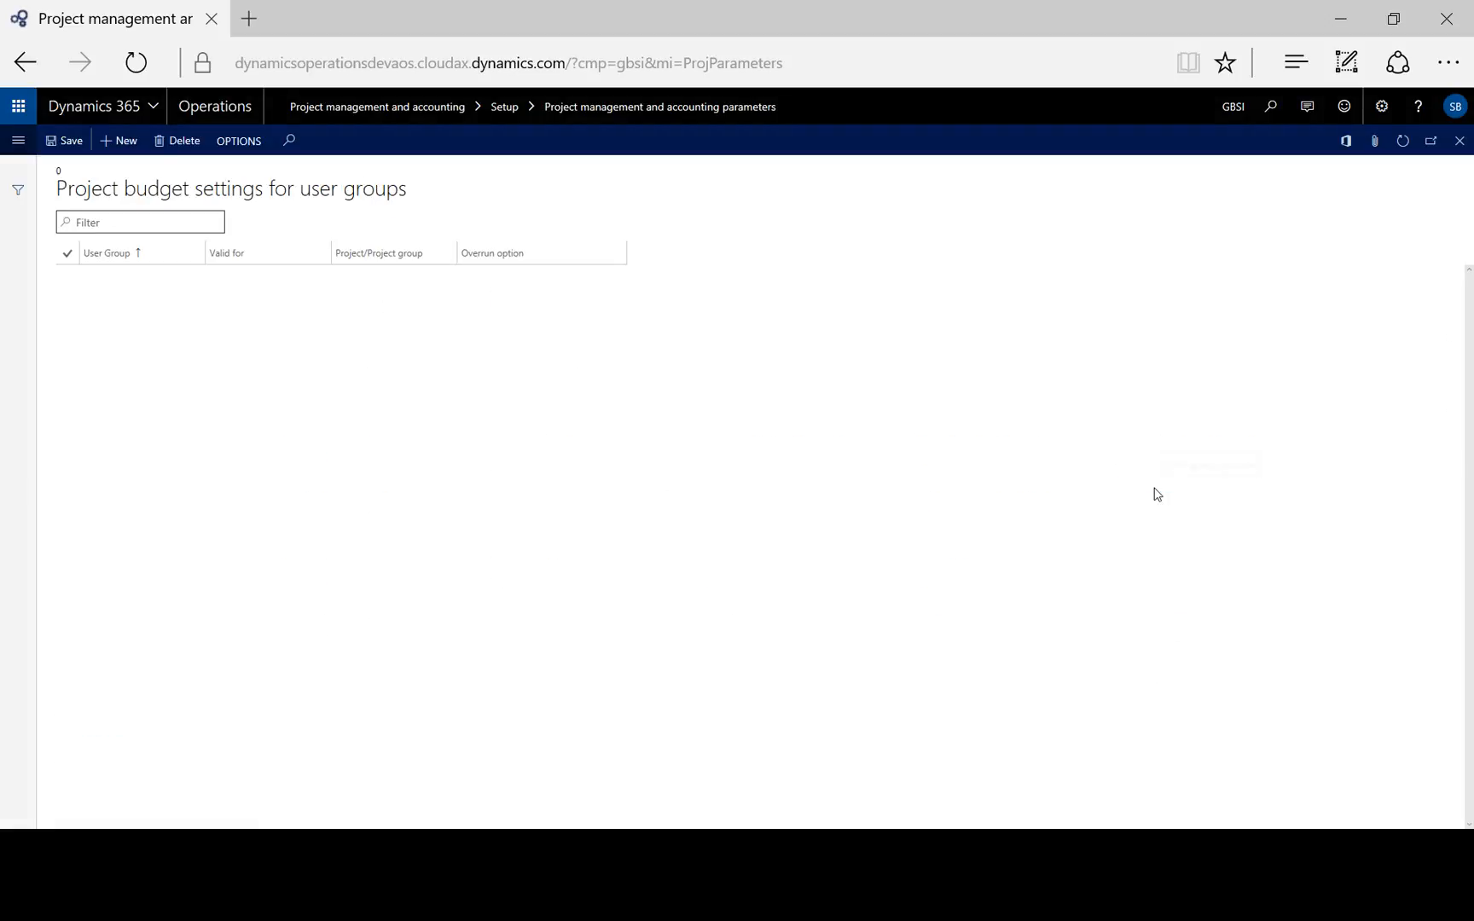
click(118, 139)
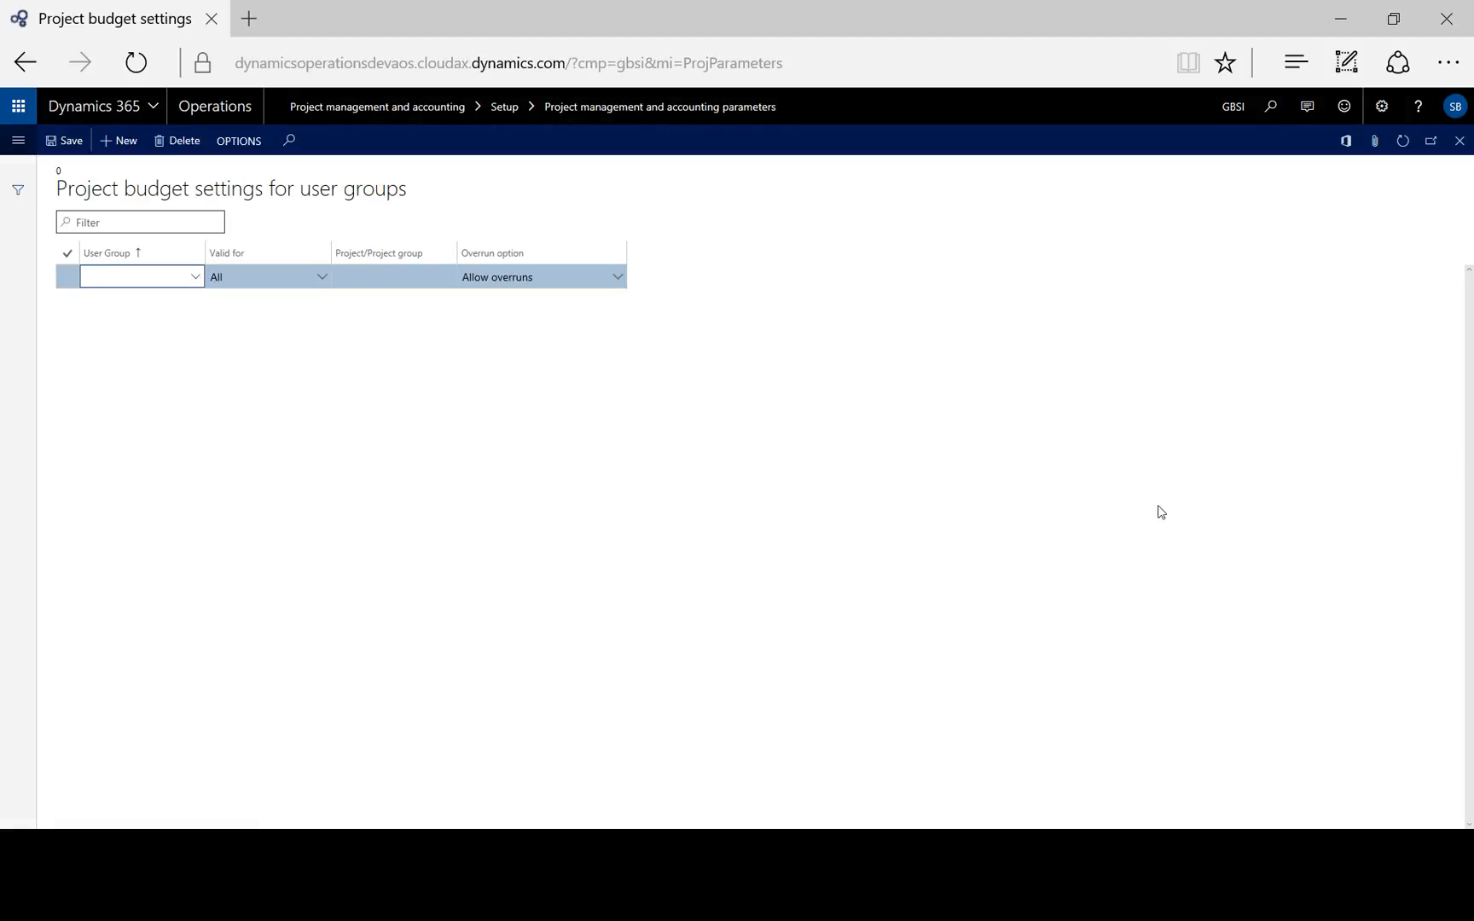